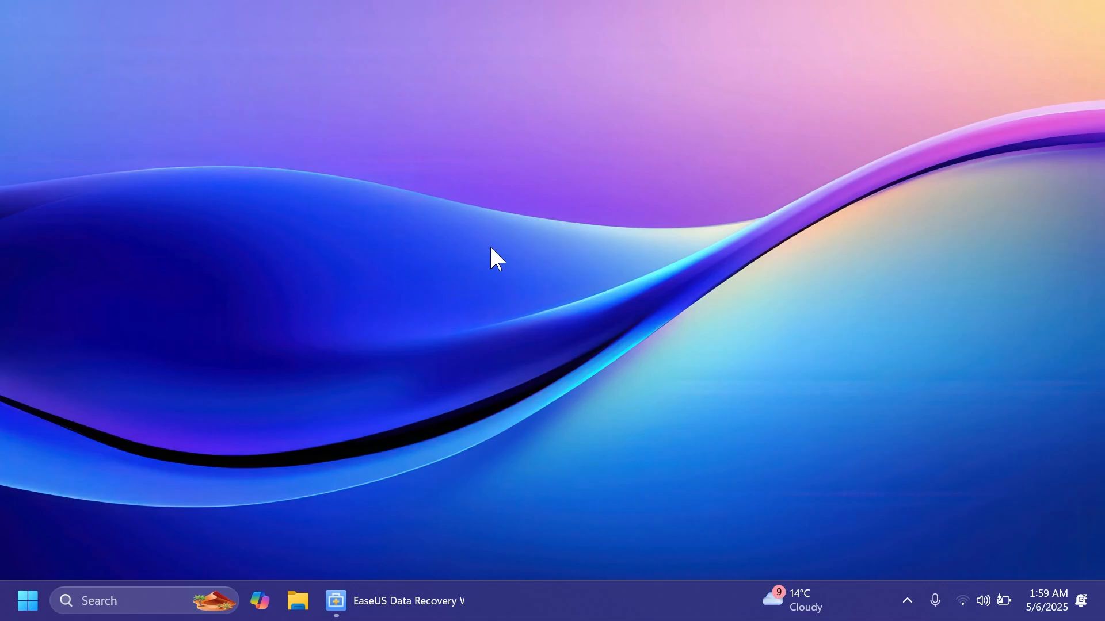
mouse_move(442, 401)
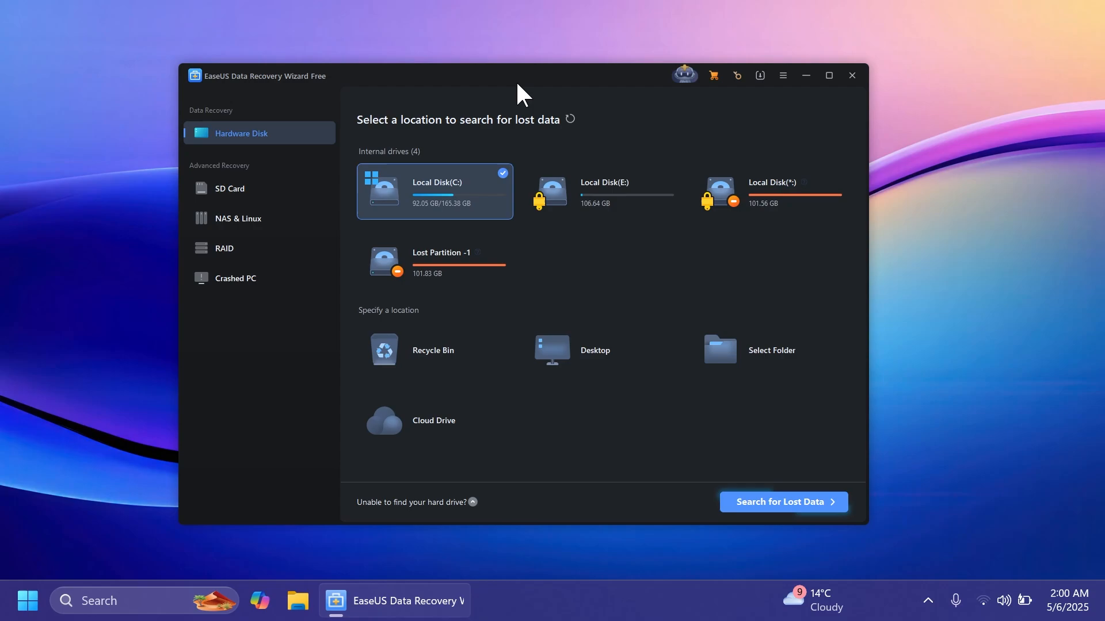
mouse_move(567, 148)
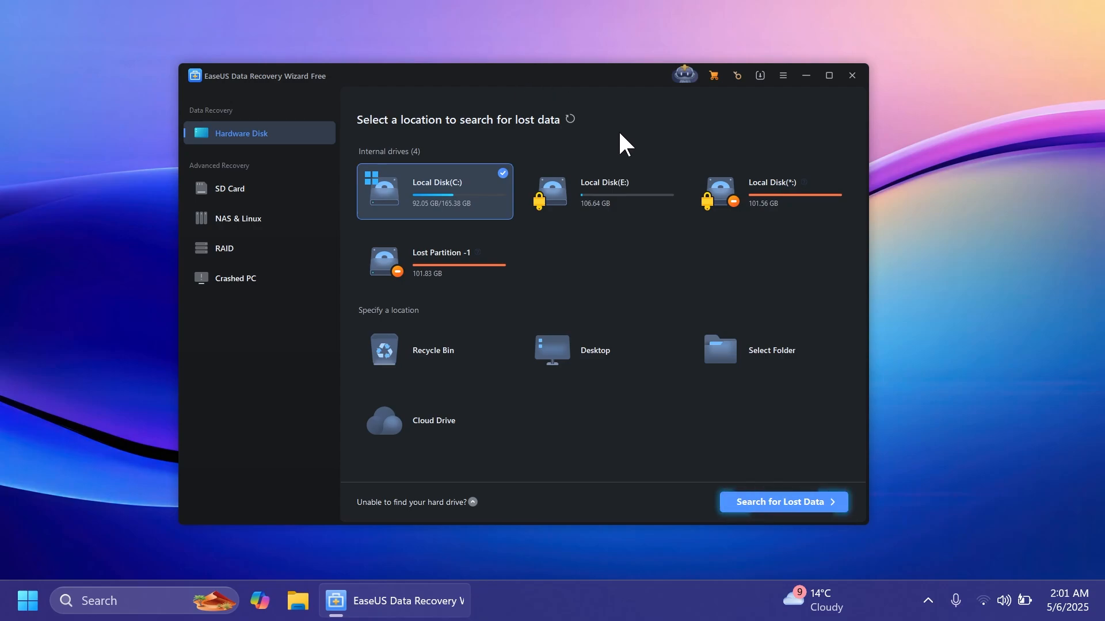
mouse_move(804, 76)
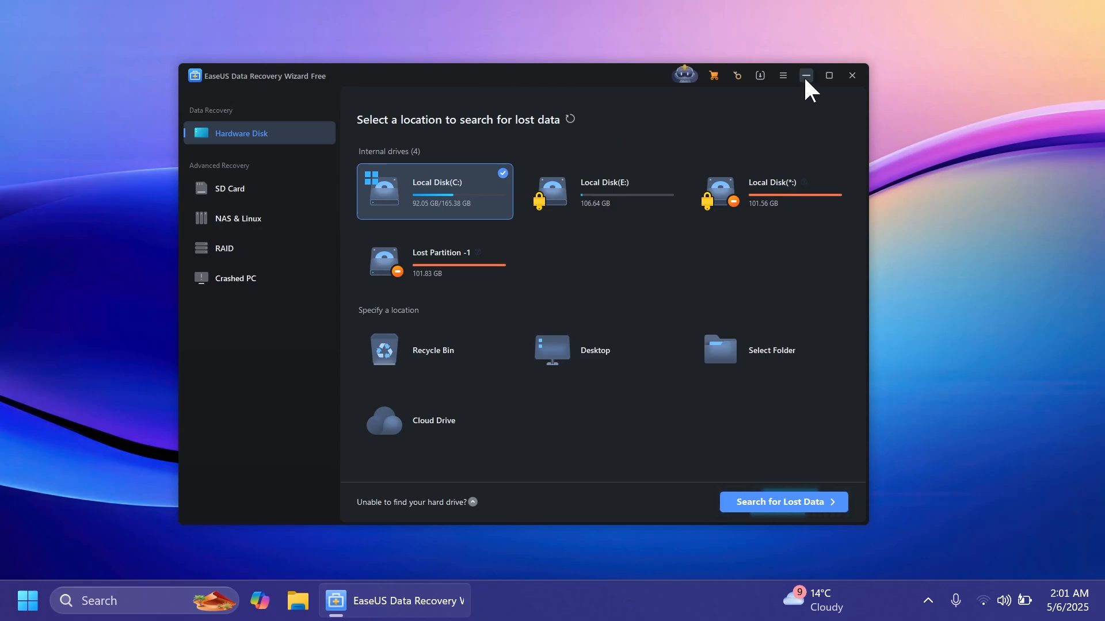
Step: Browse the RAID recovery and crashed-PC rescue modes, then return to the location picker
click(782, 76)
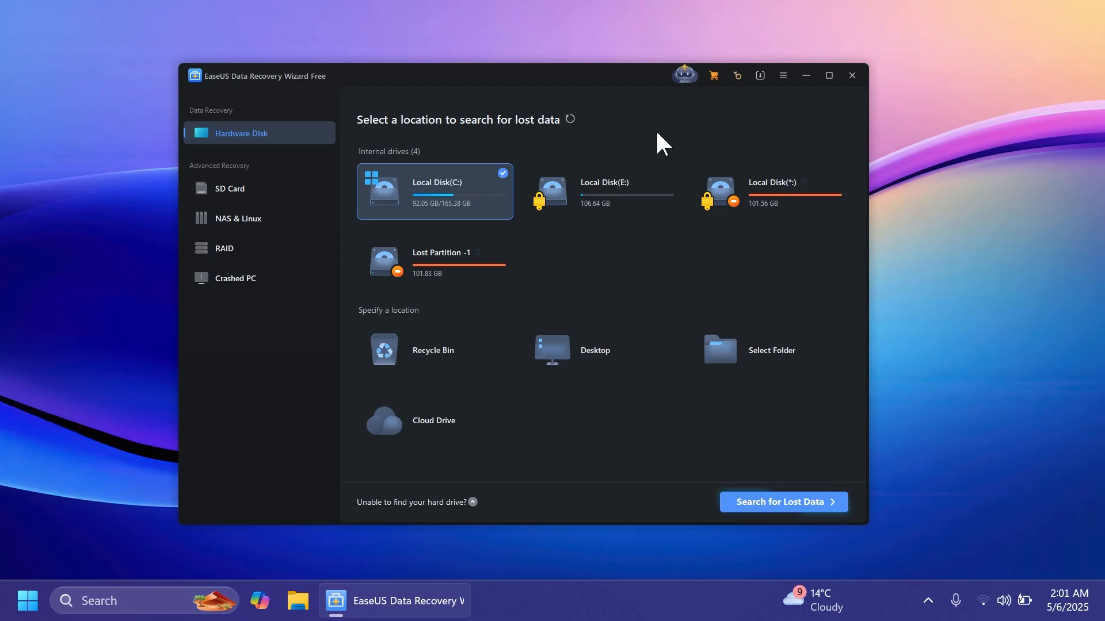
mouse_move(245, 124)
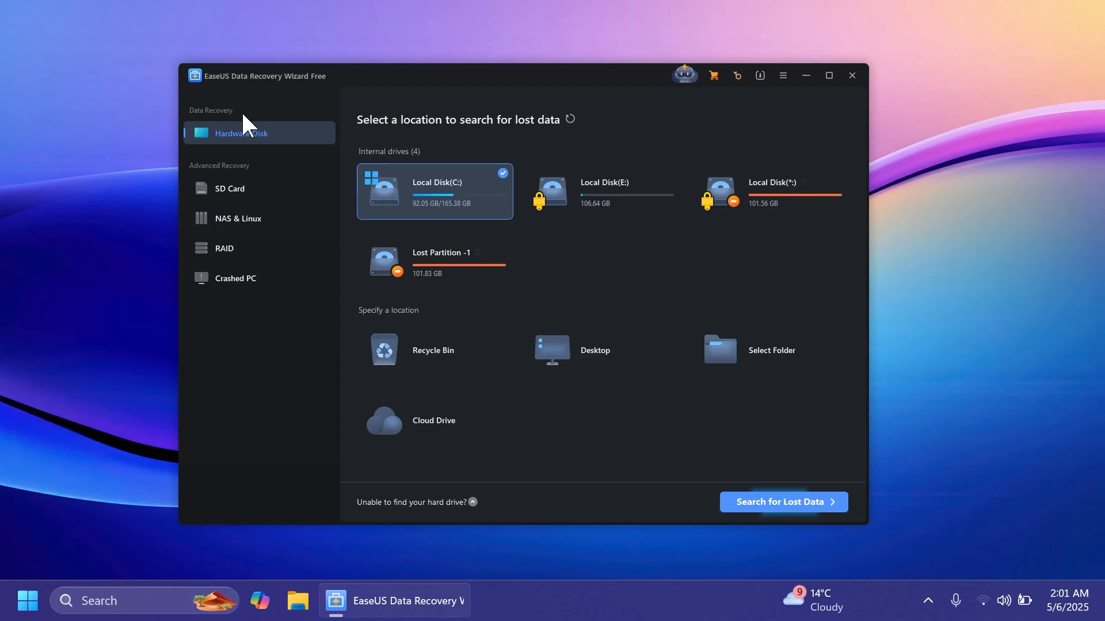
mouse_move(511, 144)
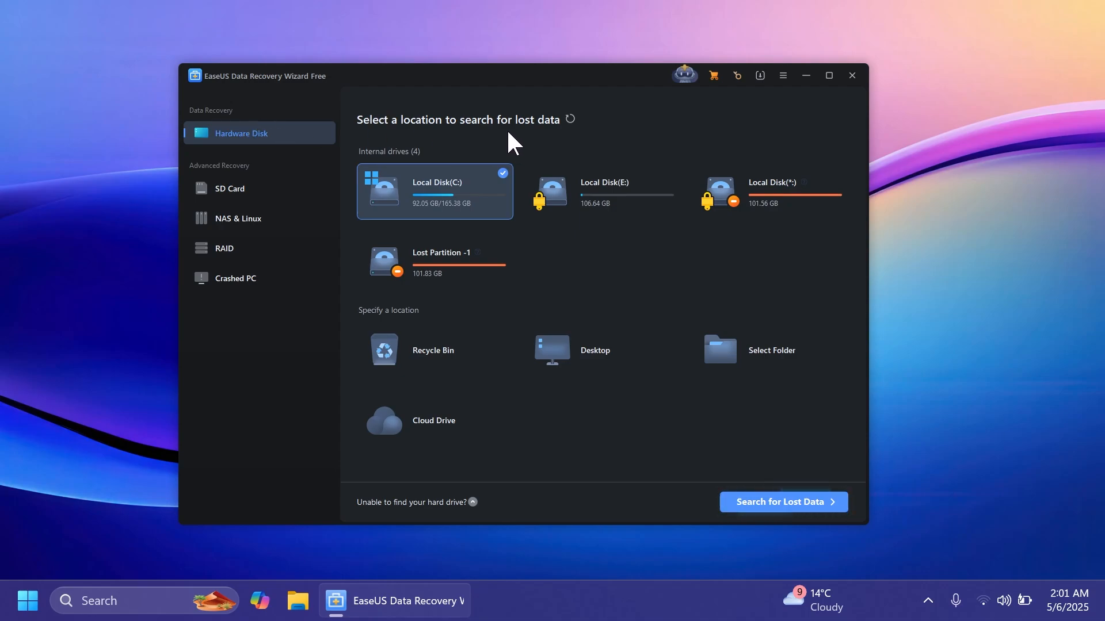
mouse_move(479, 282)
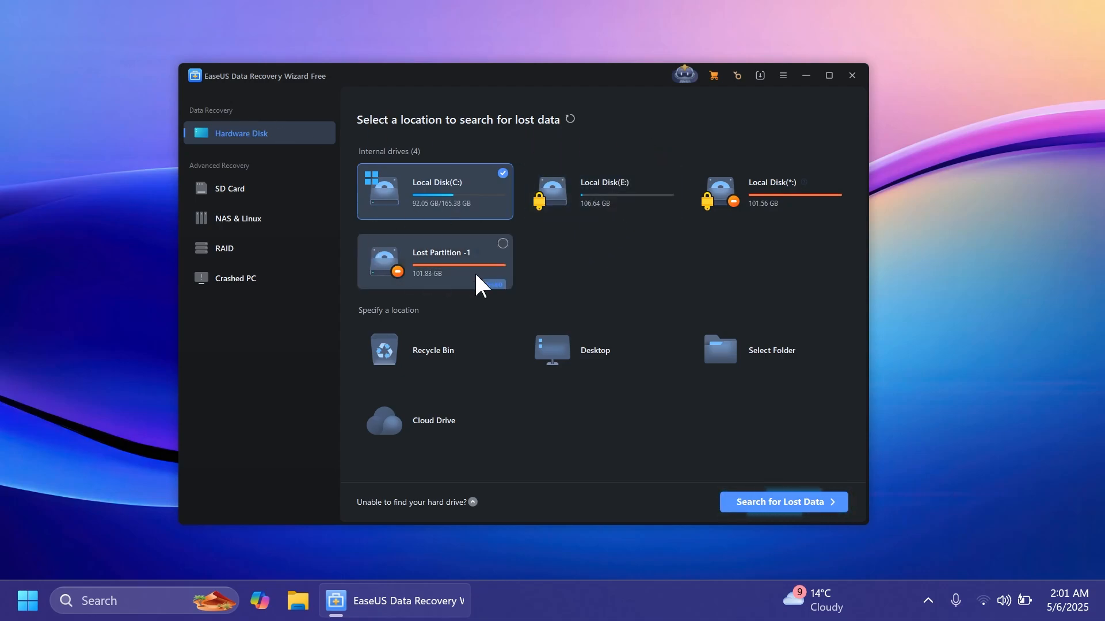
mouse_move(508, 314)
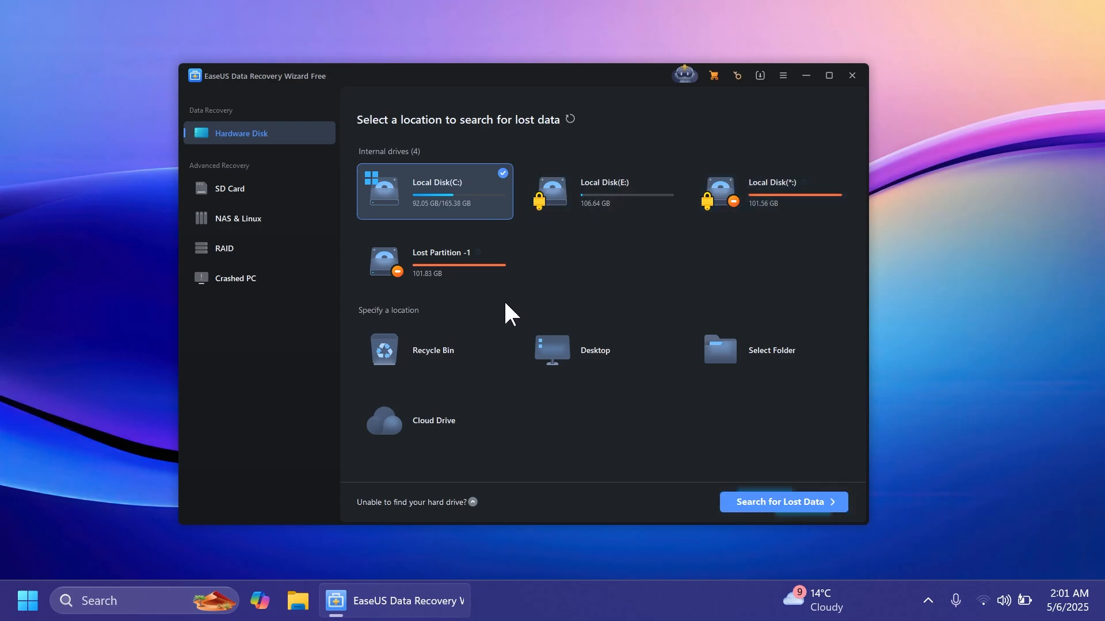
mouse_move(441, 328)
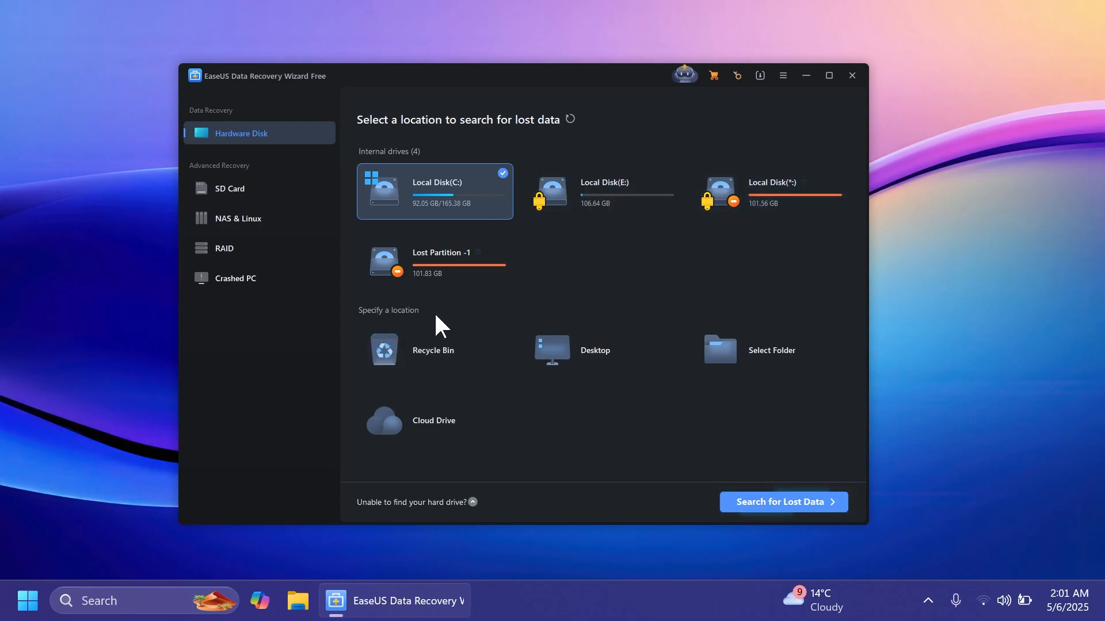
click(229, 188)
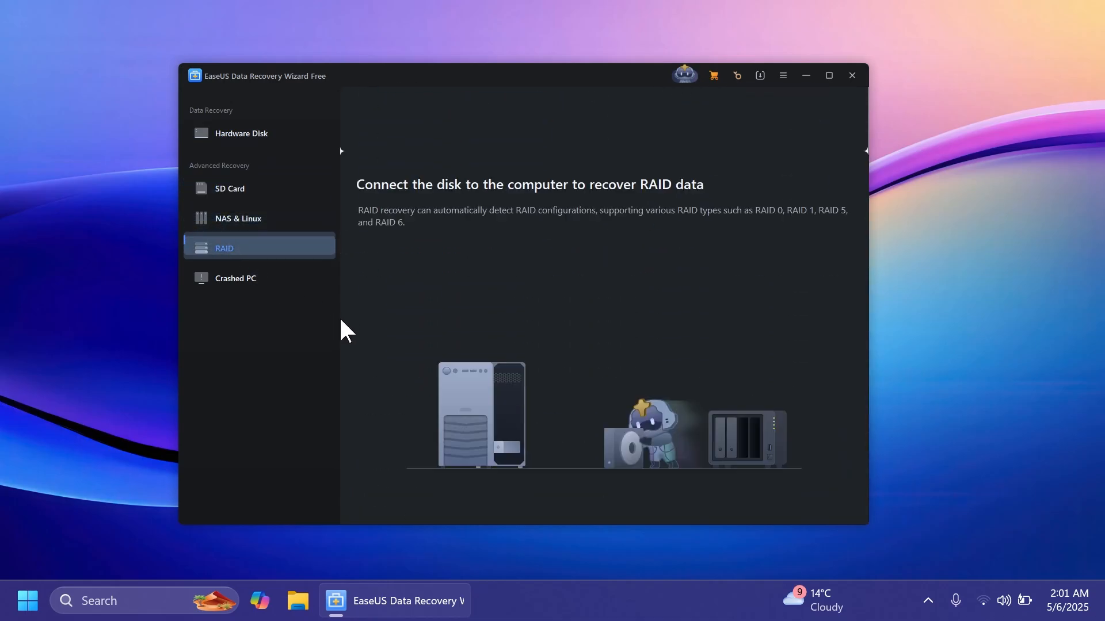
click(234, 278)
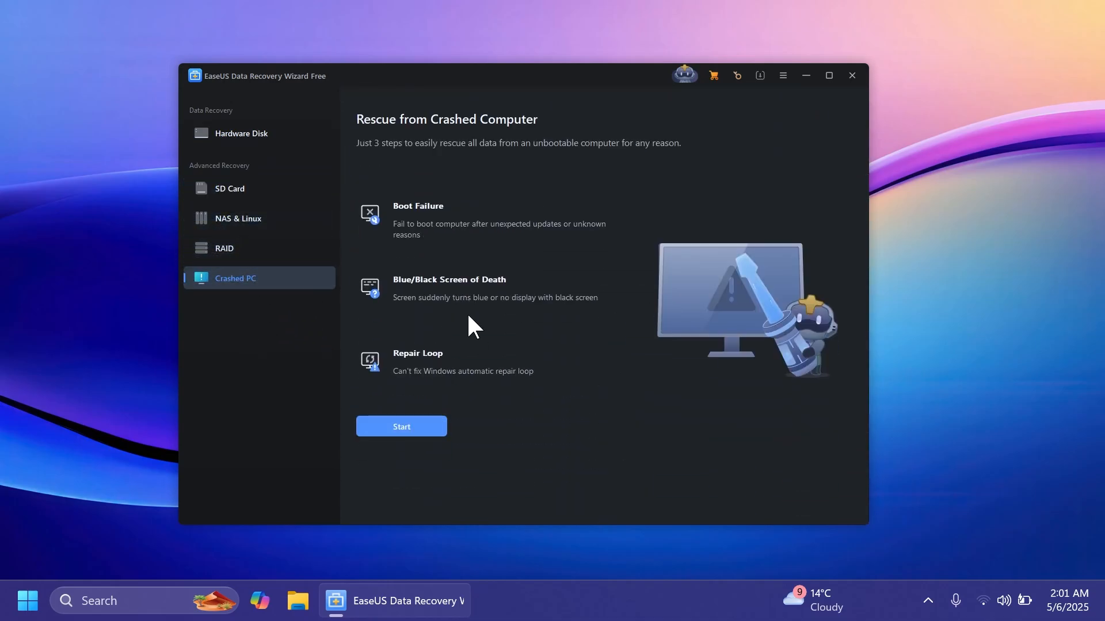
click(242, 133)
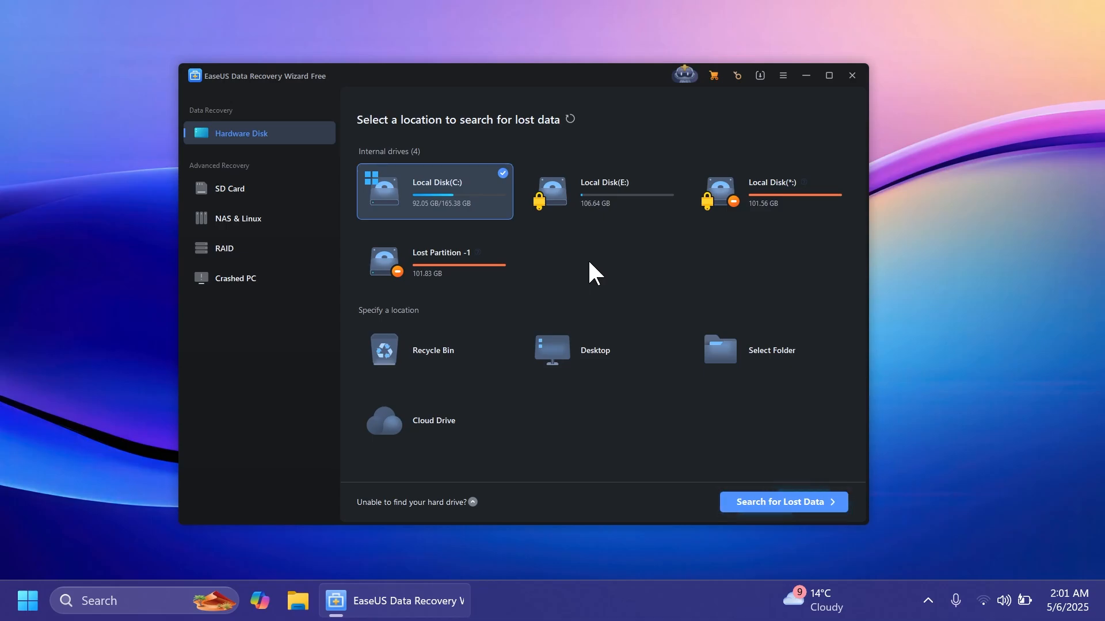
Step: Start searching the Desktop for lost data
click(601, 350)
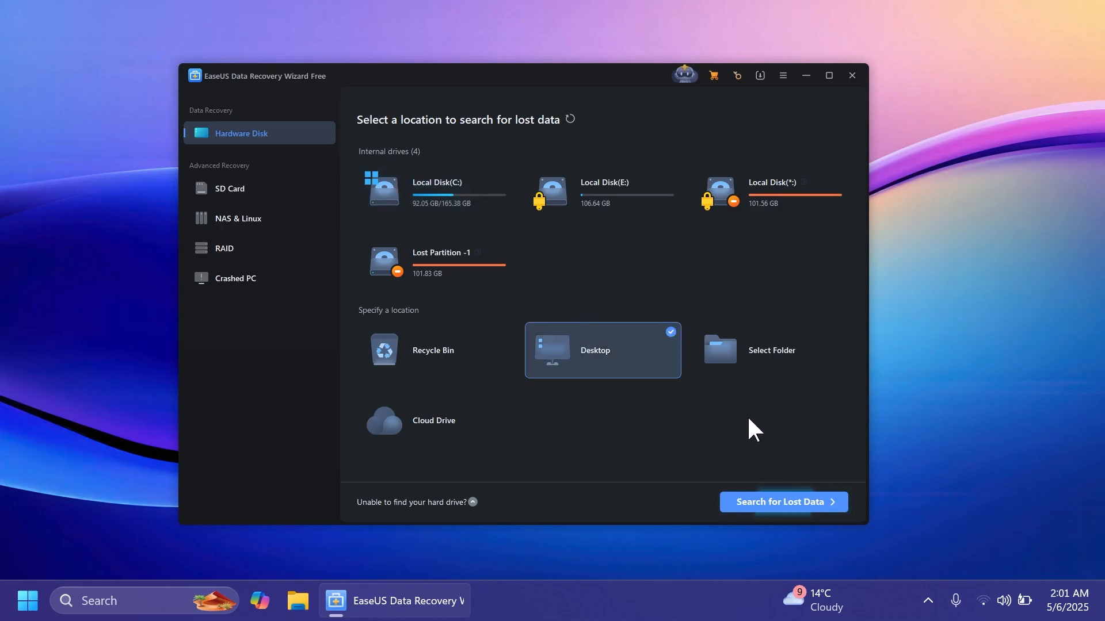
click(782, 502)
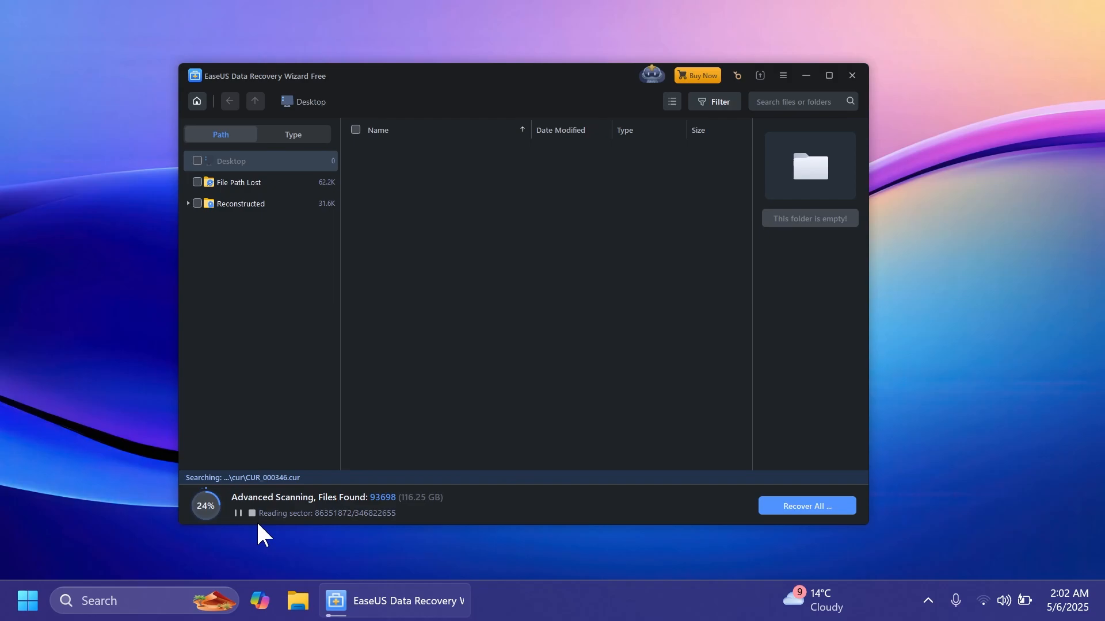
Step: Stop the Desktop scan at about 94,700 files found and confirm the stop
click(239, 513)
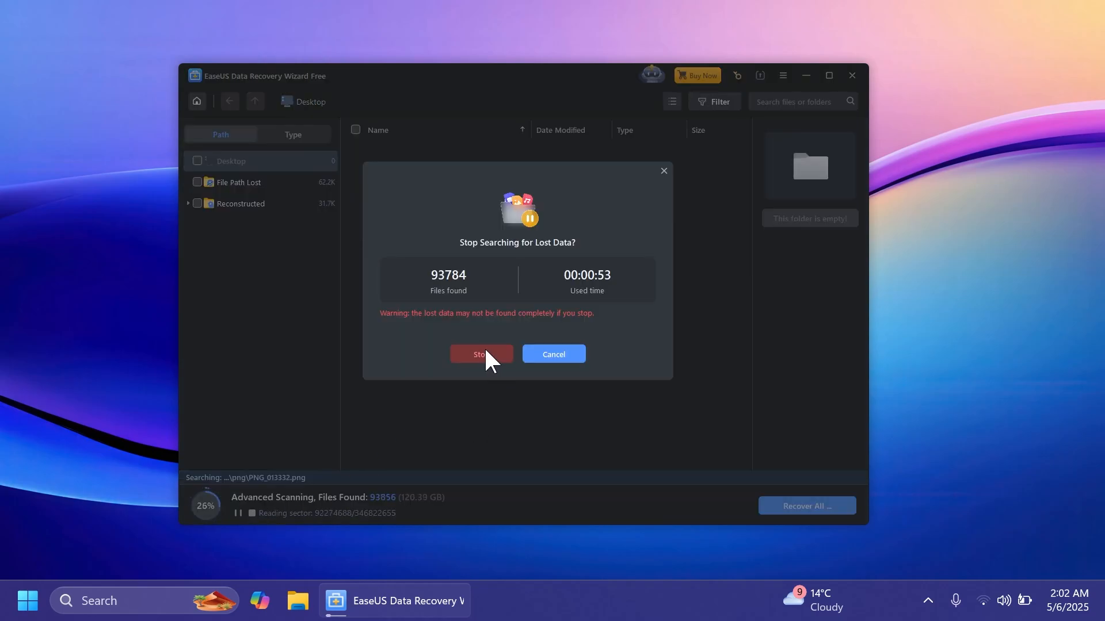
mouse_move(457, 303)
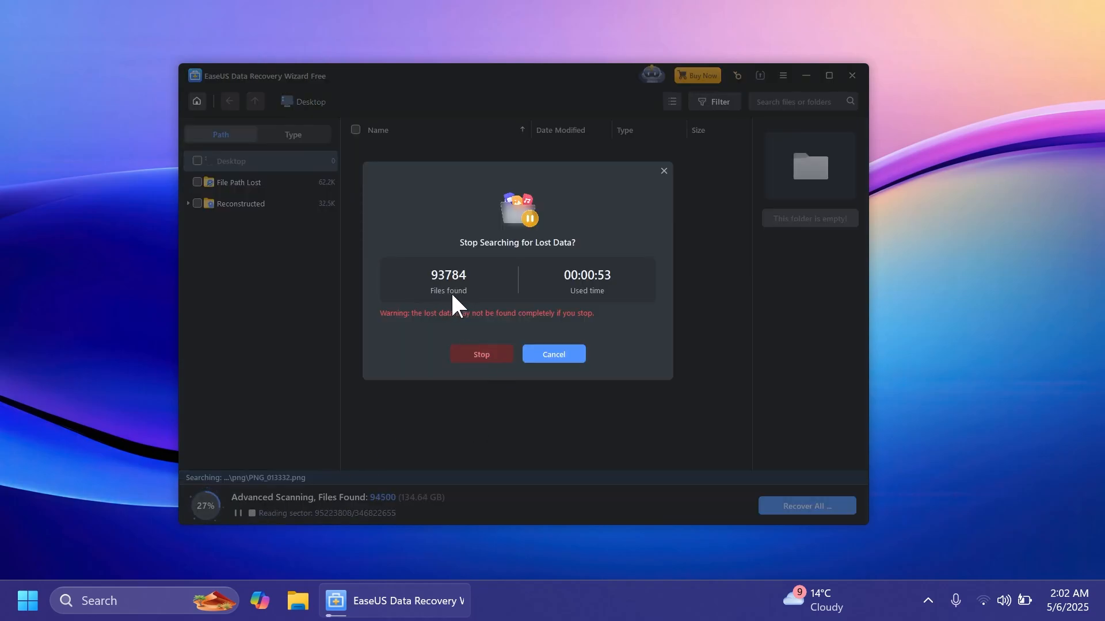
click(481, 353)
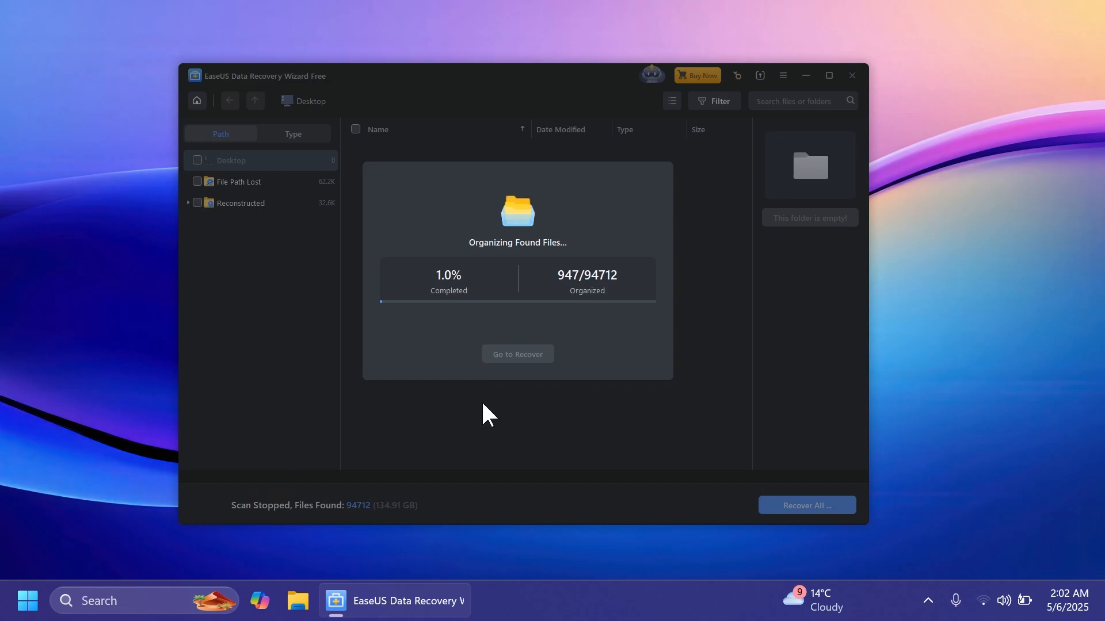
mouse_move(464, 338)
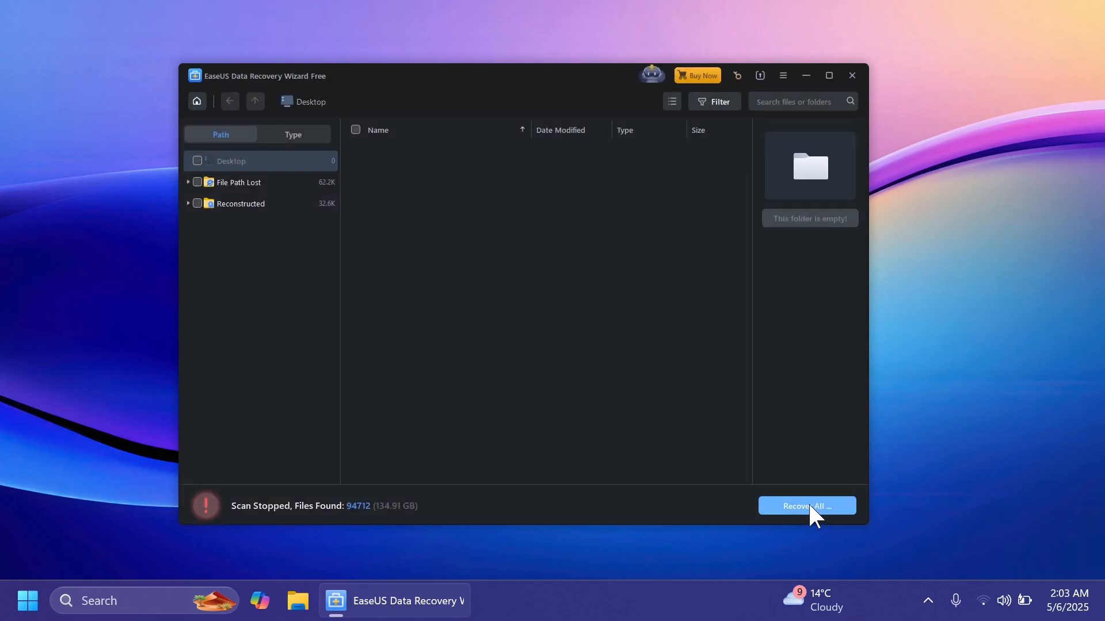
mouse_move(578, 408)
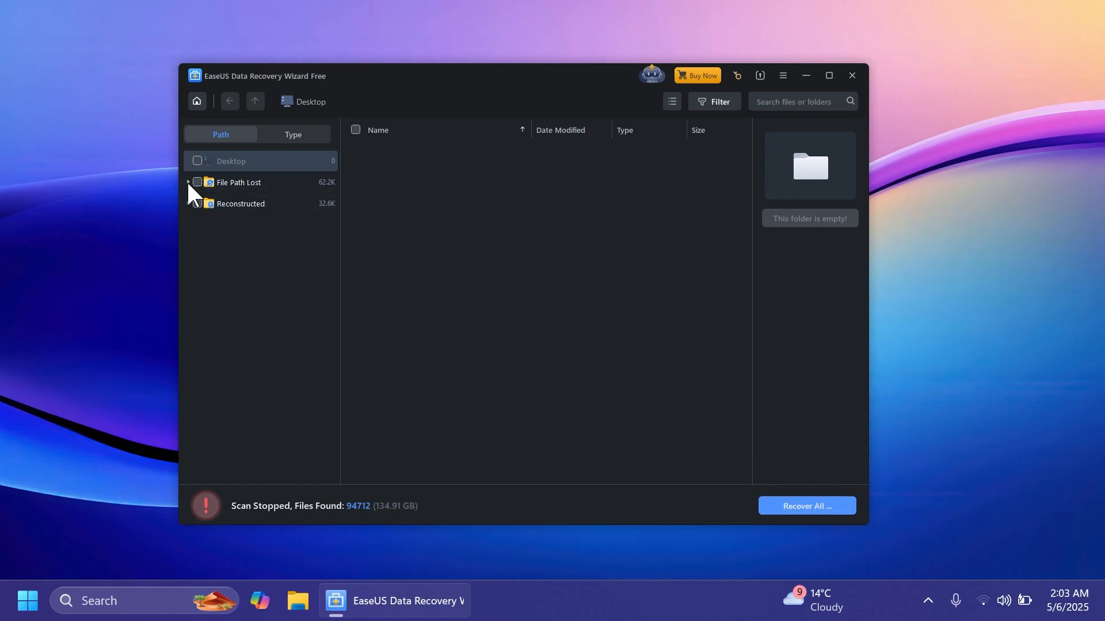
Step: Expand File Path Lost and go into the reconstructed Pictures folder
click(240, 204)
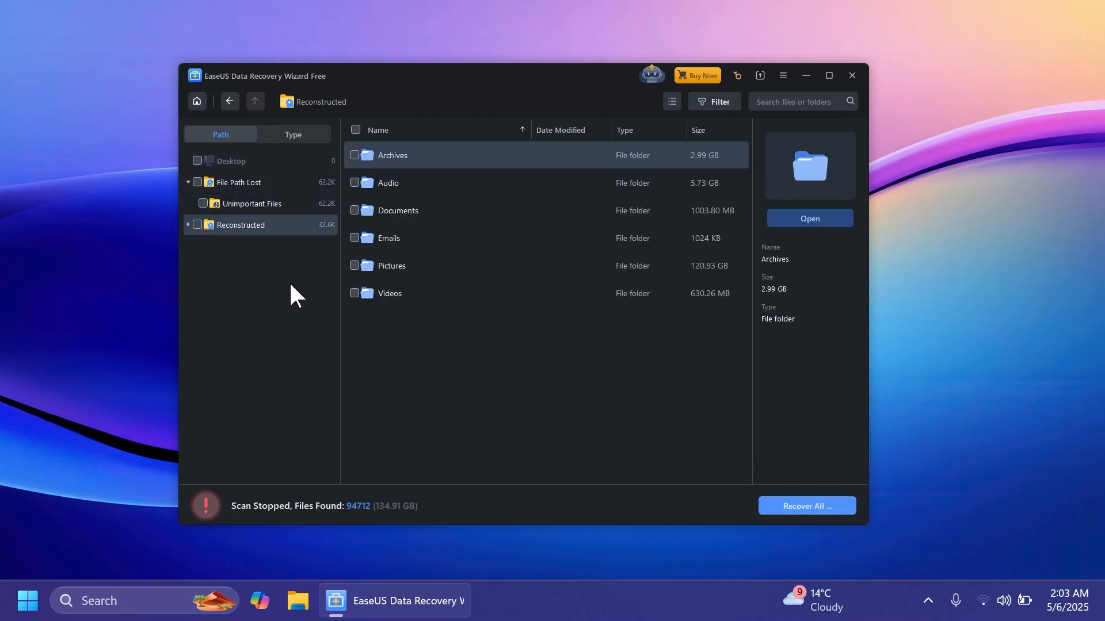
mouse_move(326, 217)
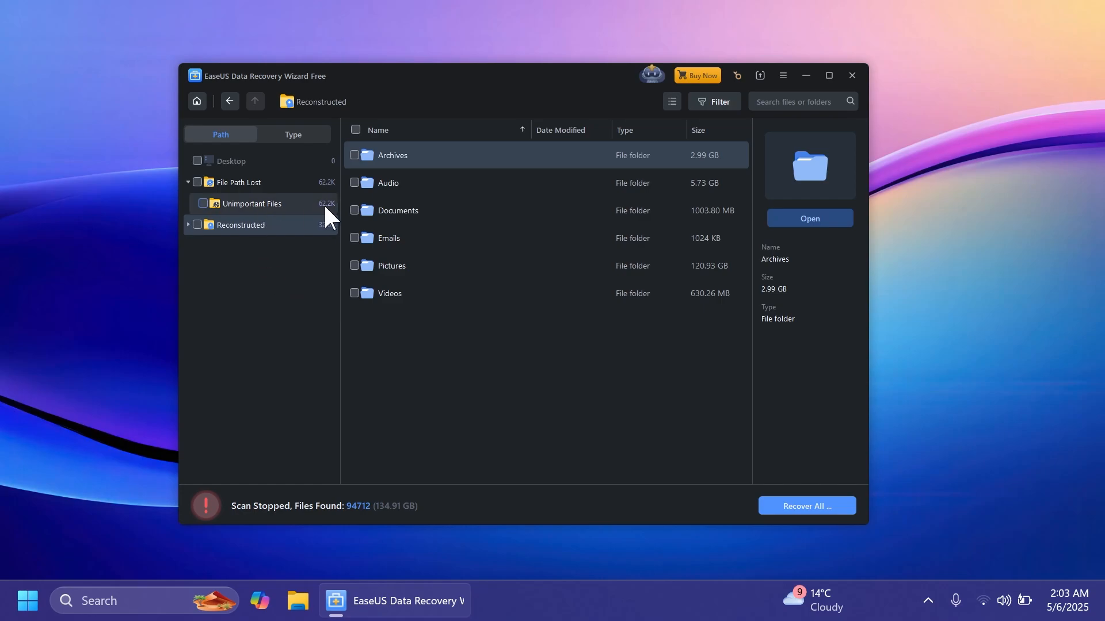
mouse_move(252, 253)
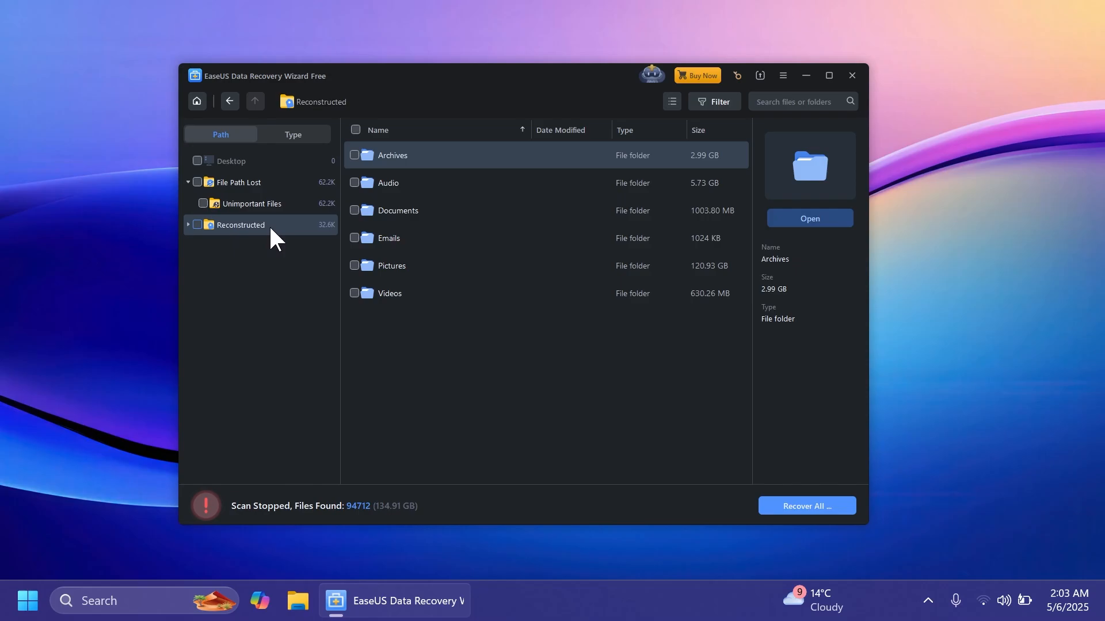
mouse_move(437, 243)
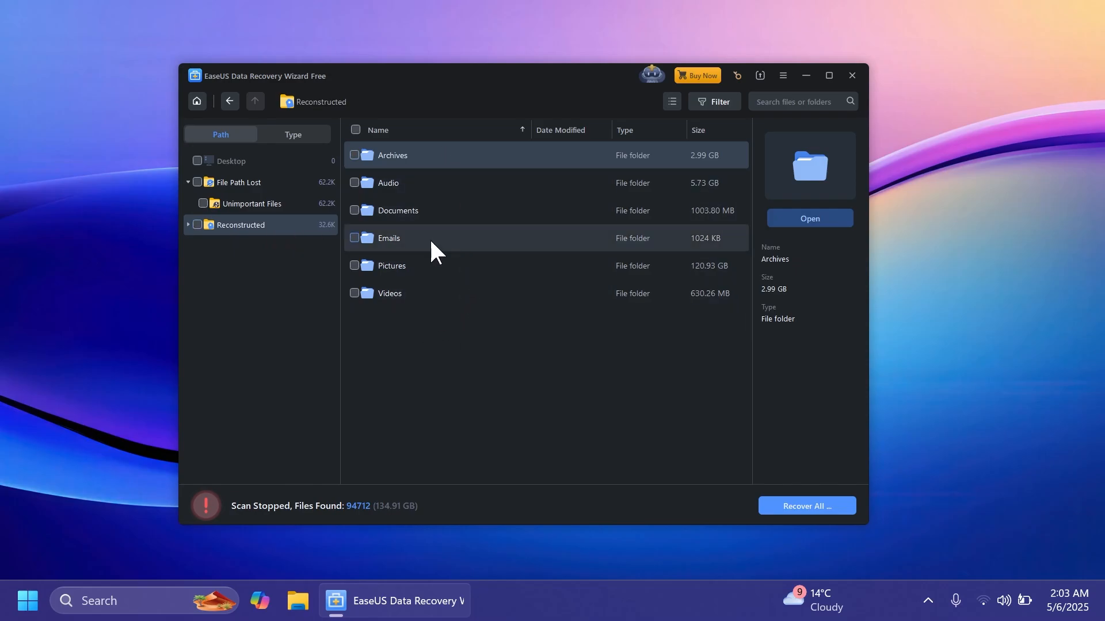
double_click(391, 266)
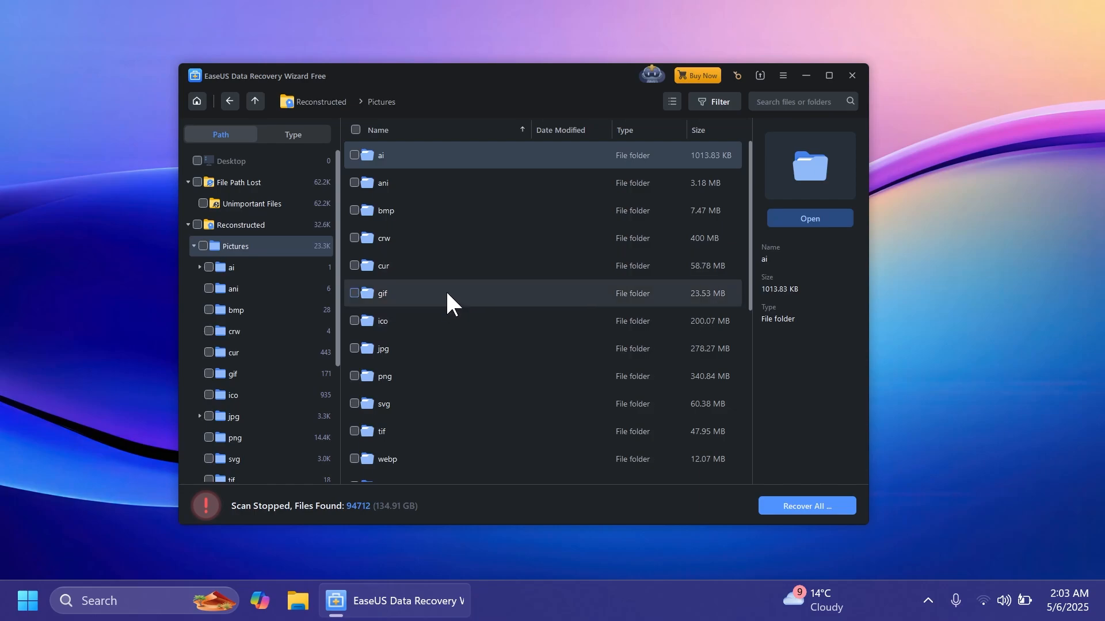
mouse_move(462, 275)
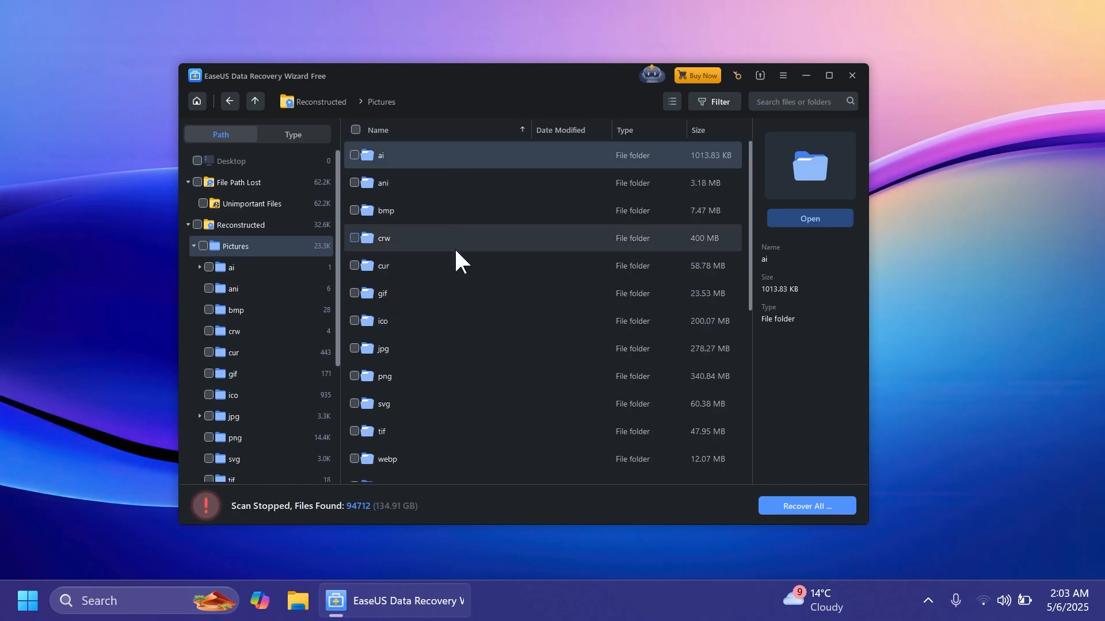
Step: Show the result filters and look at the Date Modified choices
click(712, 101)
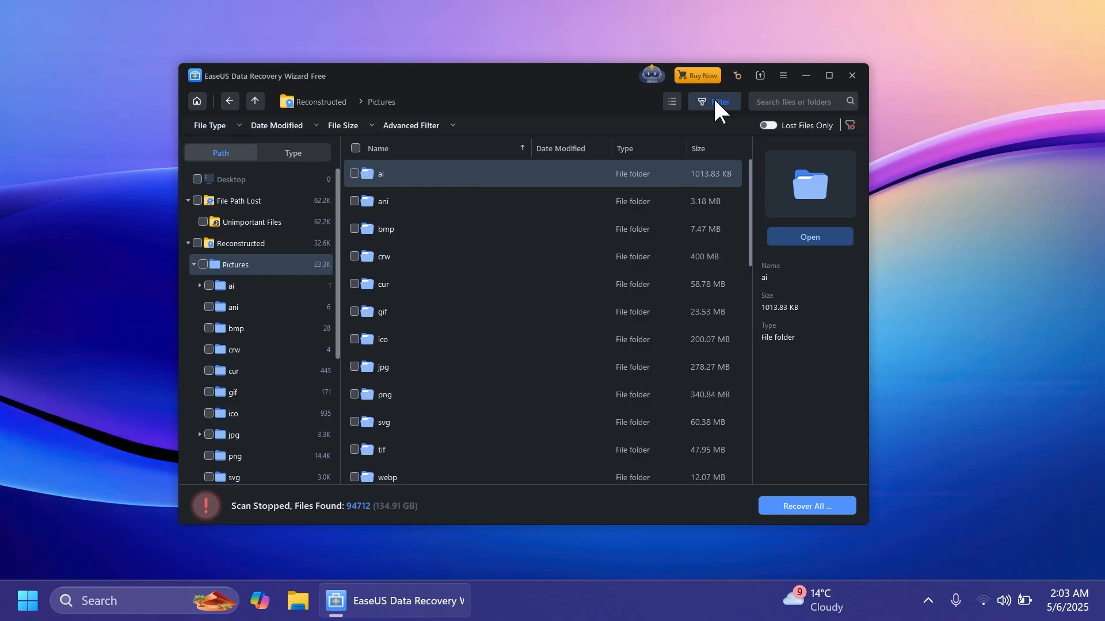
click(276, 125)
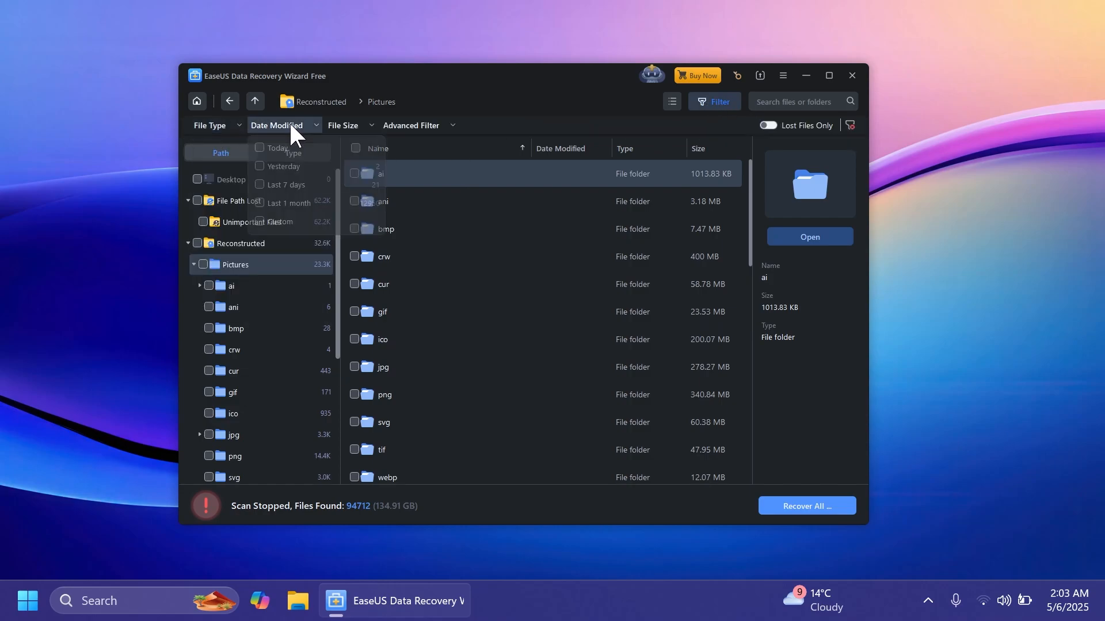
click(345, 125)
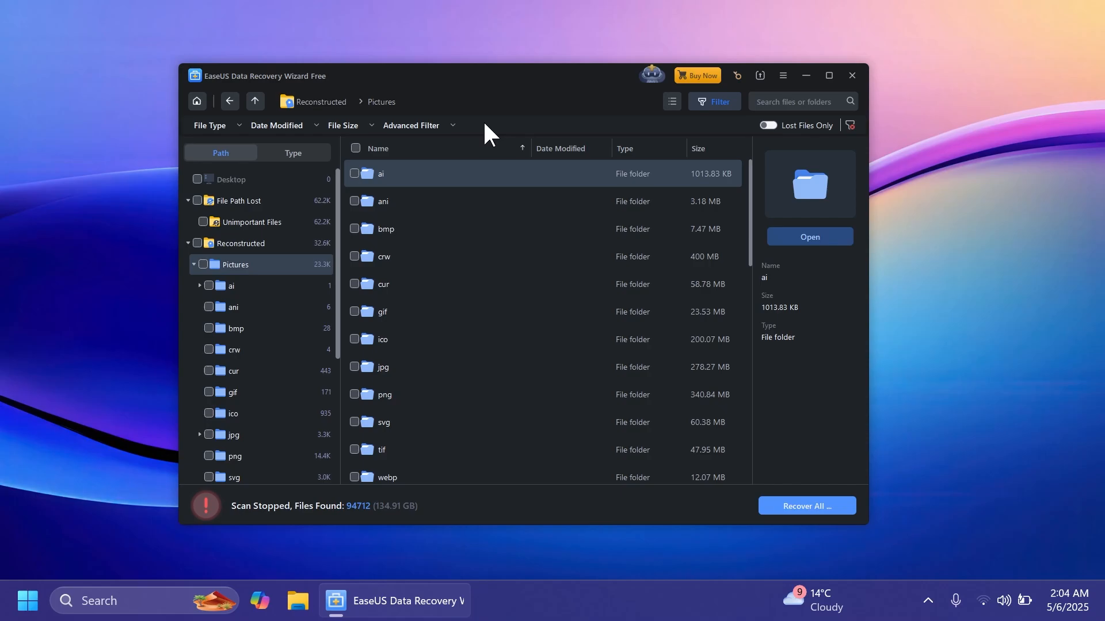
Step: Go into the jpg folder of reconstructed pictures
scroll(down, 3)
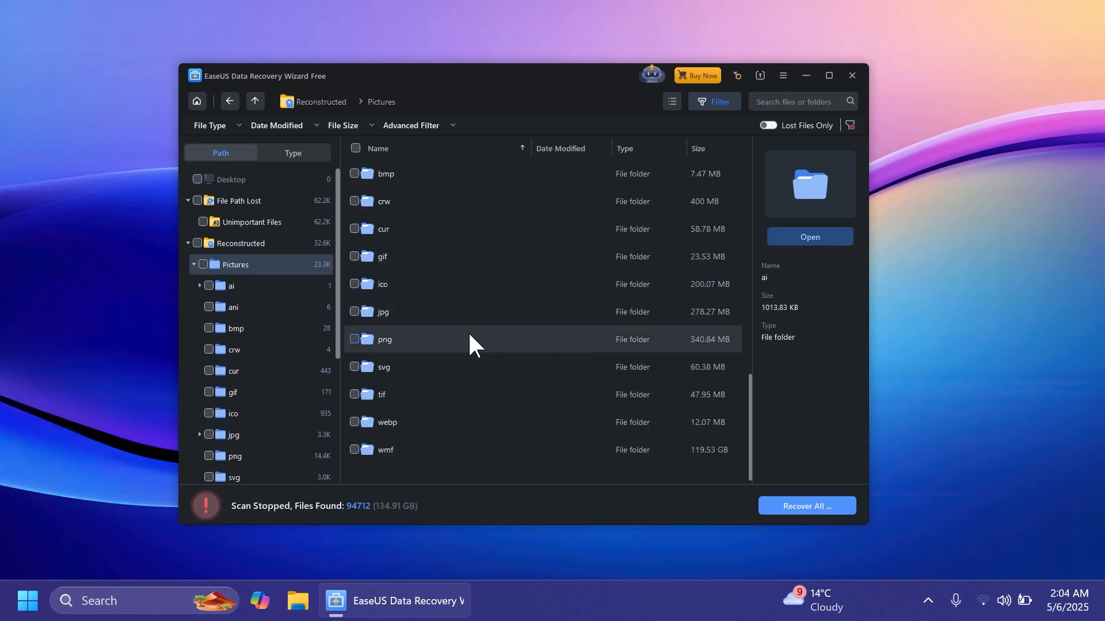
mouse_move(430, 324)
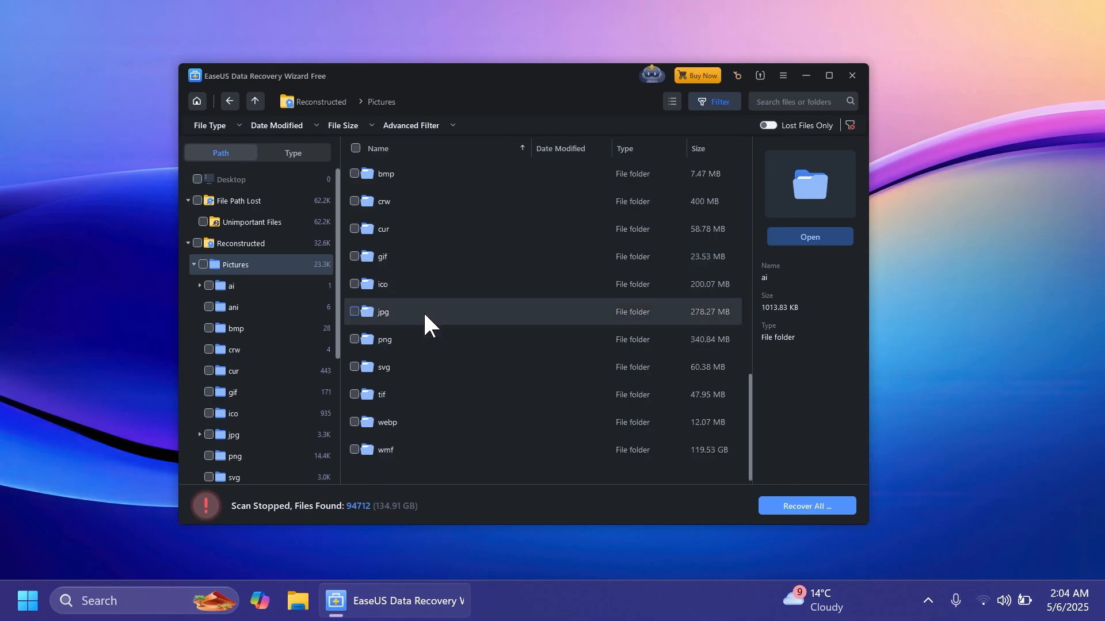
double_click(382, 312)
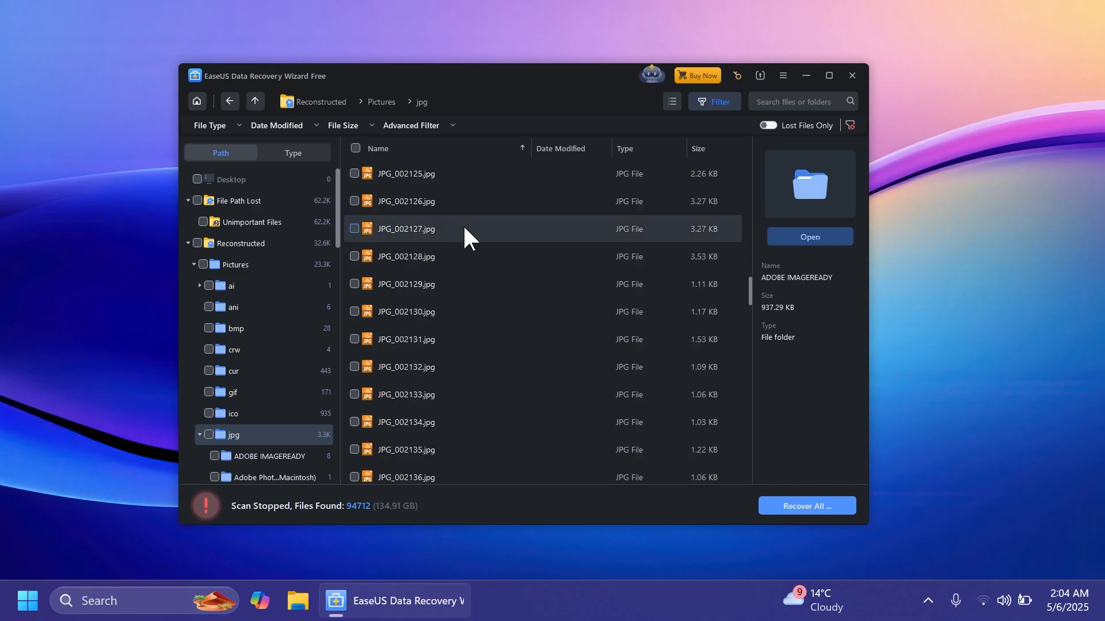
Step: Preview JPG_002159.jpg, mark it for recovery and start Recover
double_click(406, 228)
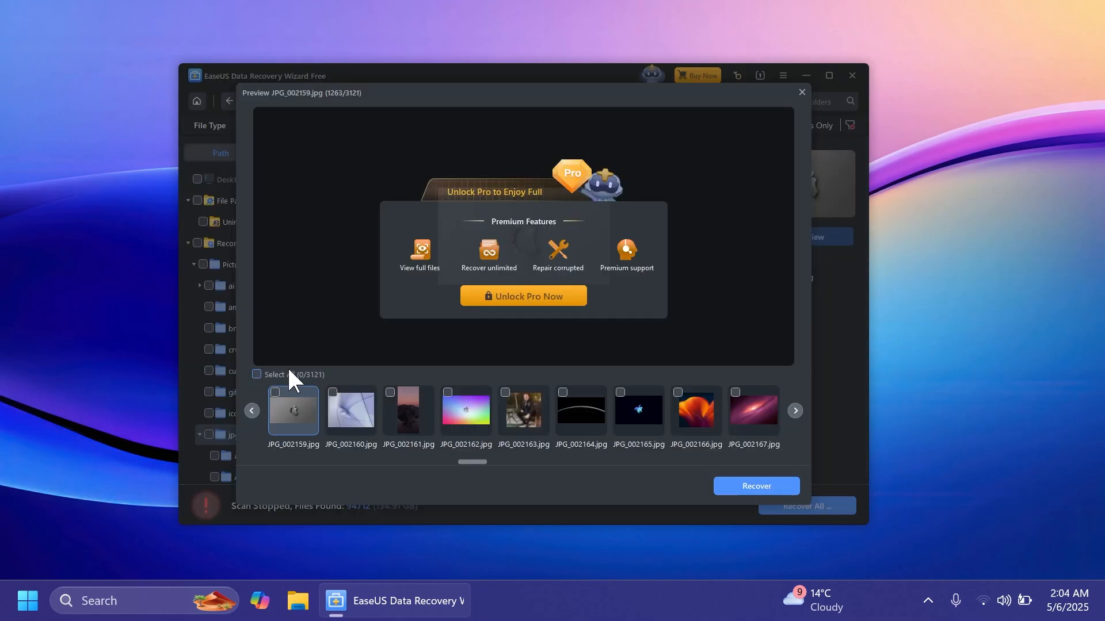
mouse_move(295, 310)
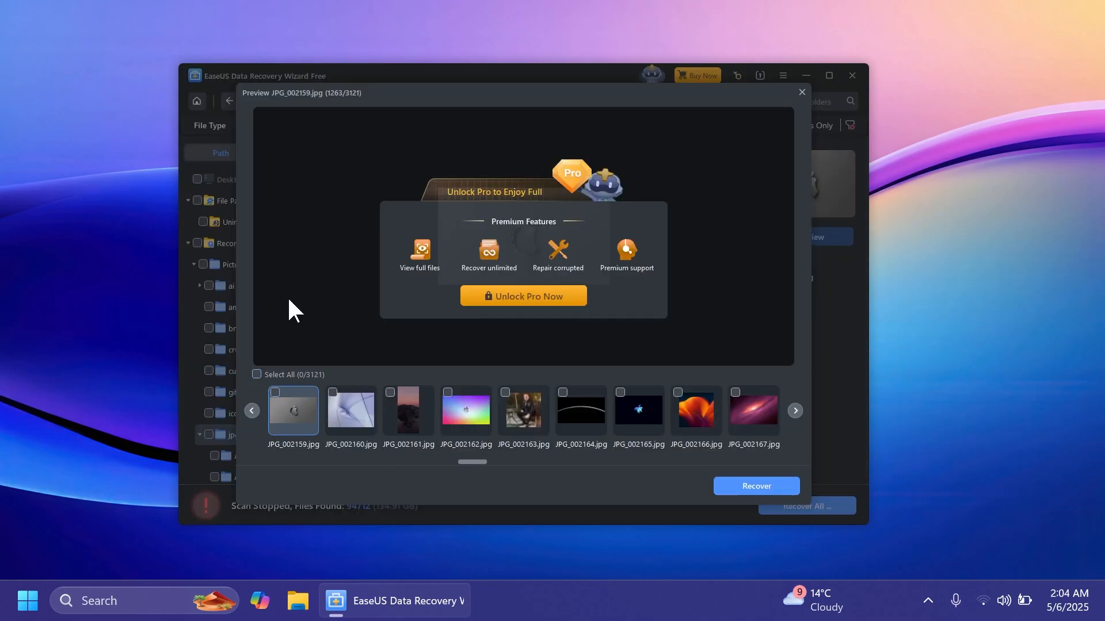
click(275, 392)
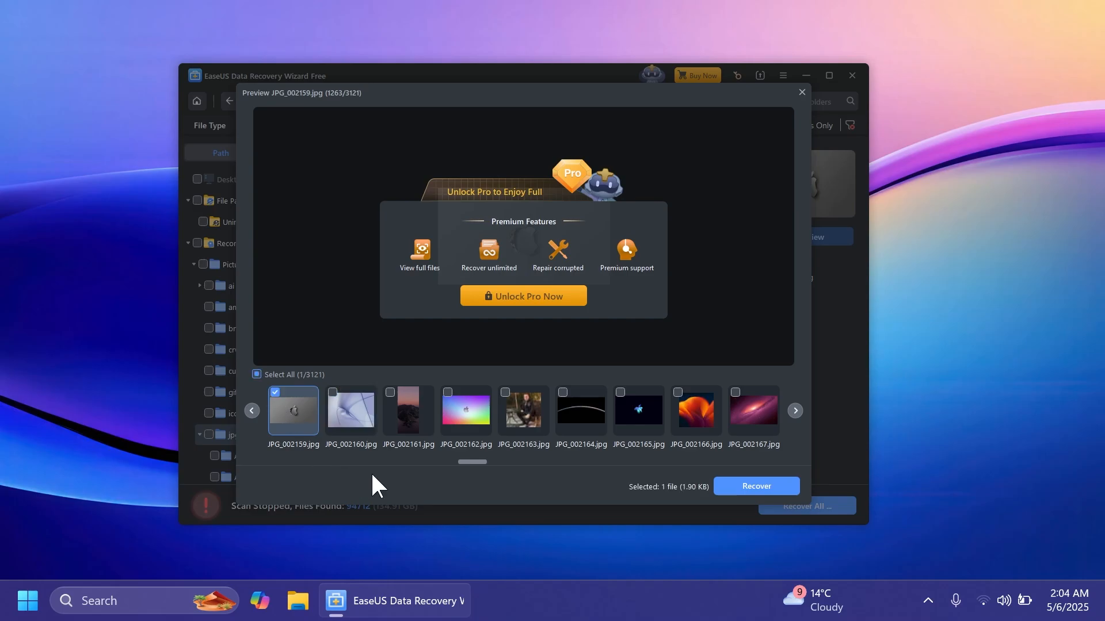
click(755, 486)
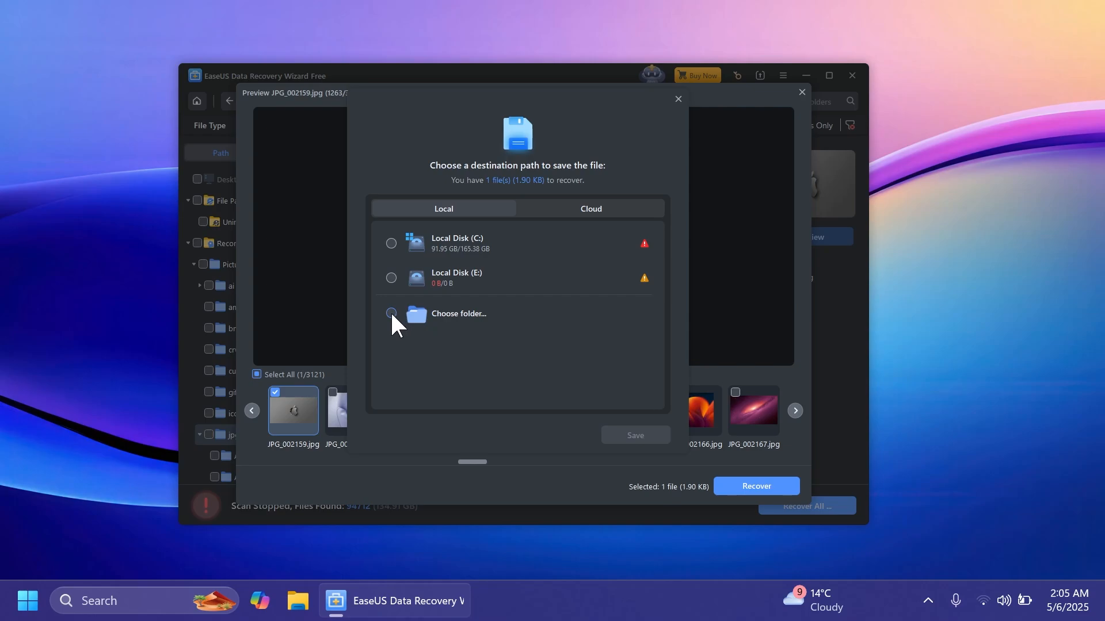
Step: Save JPG_002159.jpg to a chosen folder, continuing past the same-drive warning
click(392, 312)
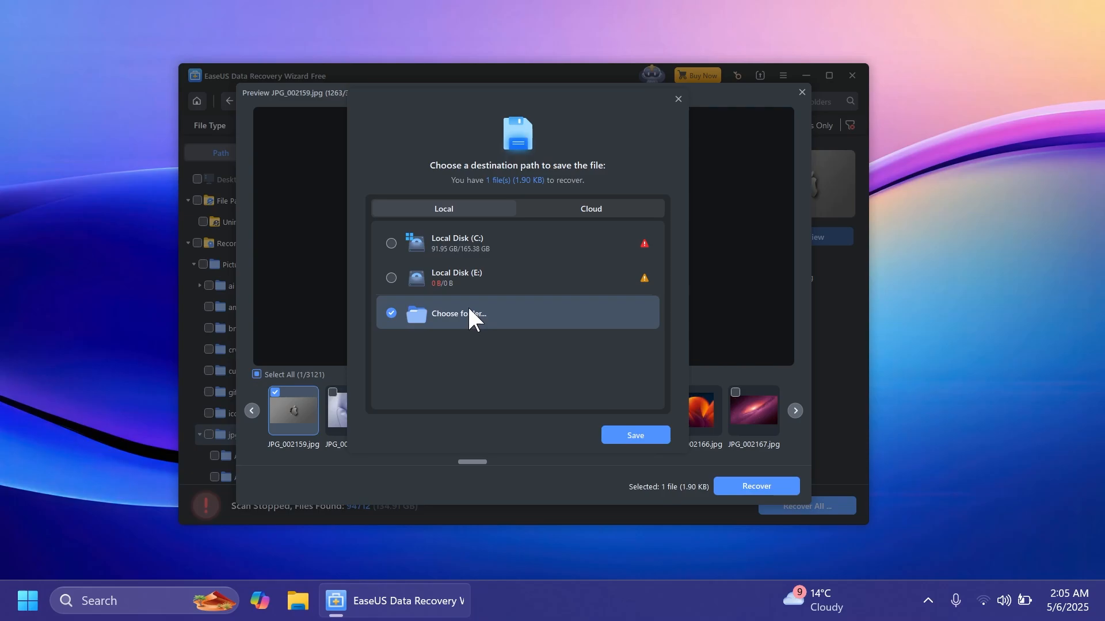
click(633, 435)
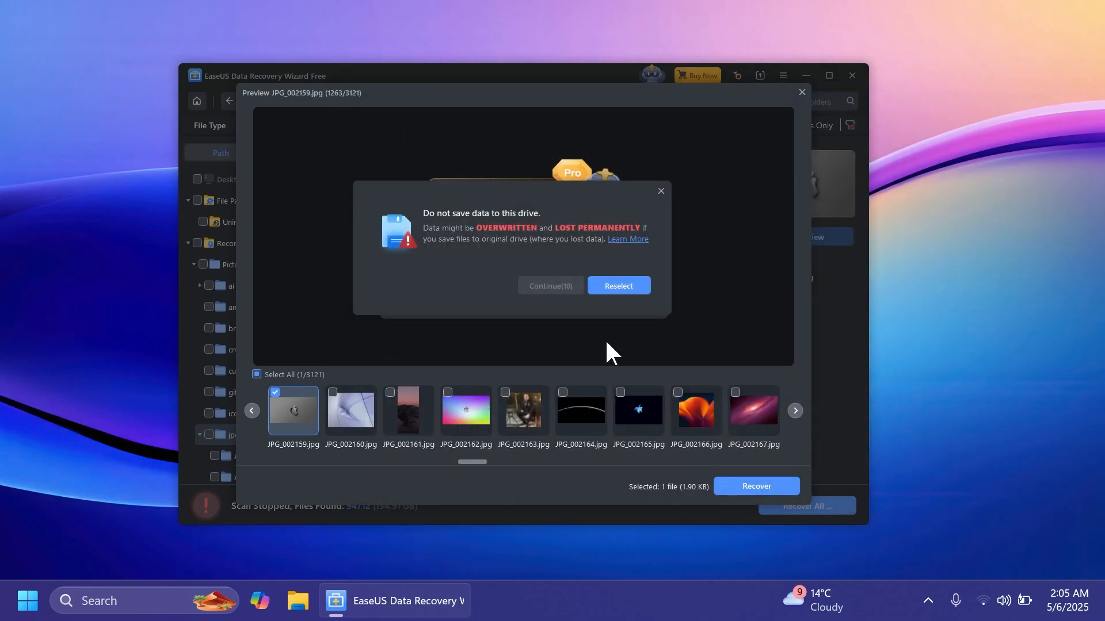
mouse_move(460, 233)
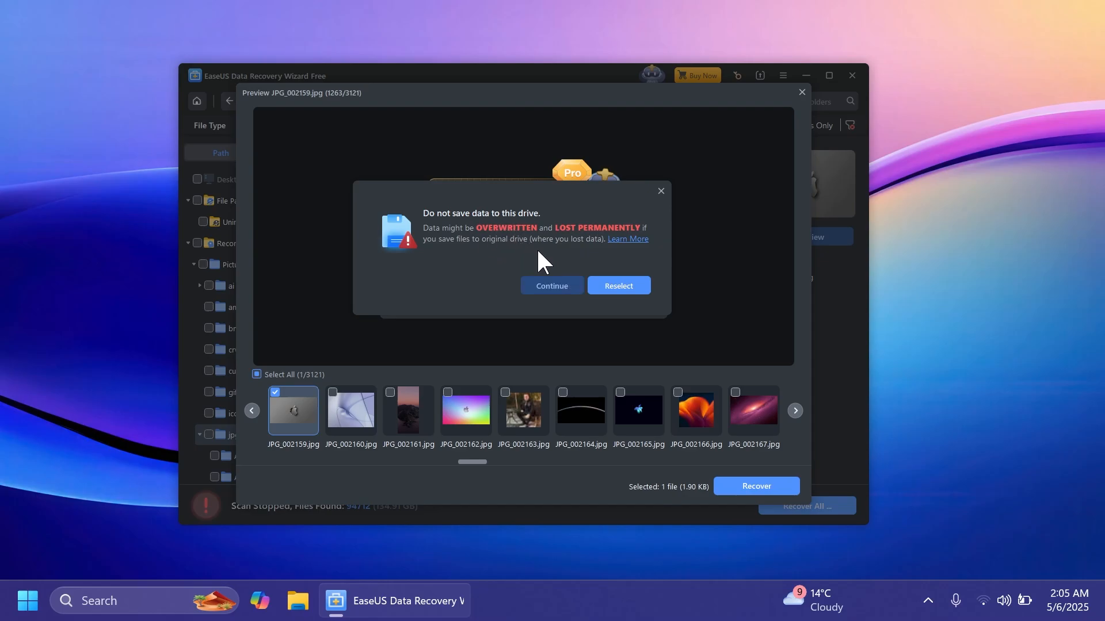
click(551, 286)
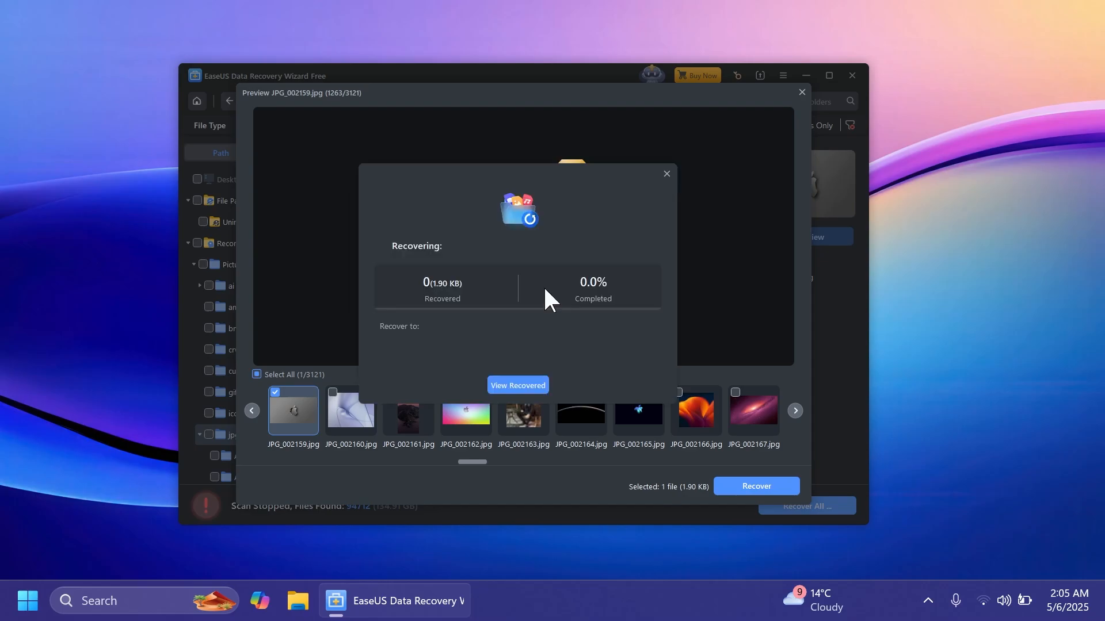
Step: View the recovered JPG_002159 from its Recovered folder, then close the image and folder
click(516, 386)
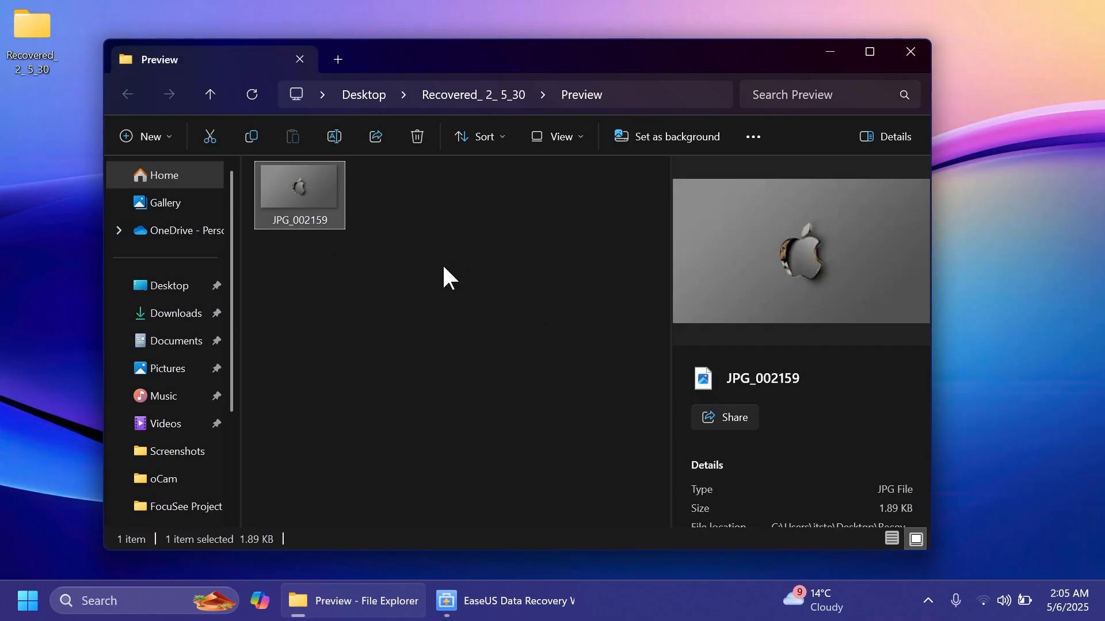
double_click(298, 185)
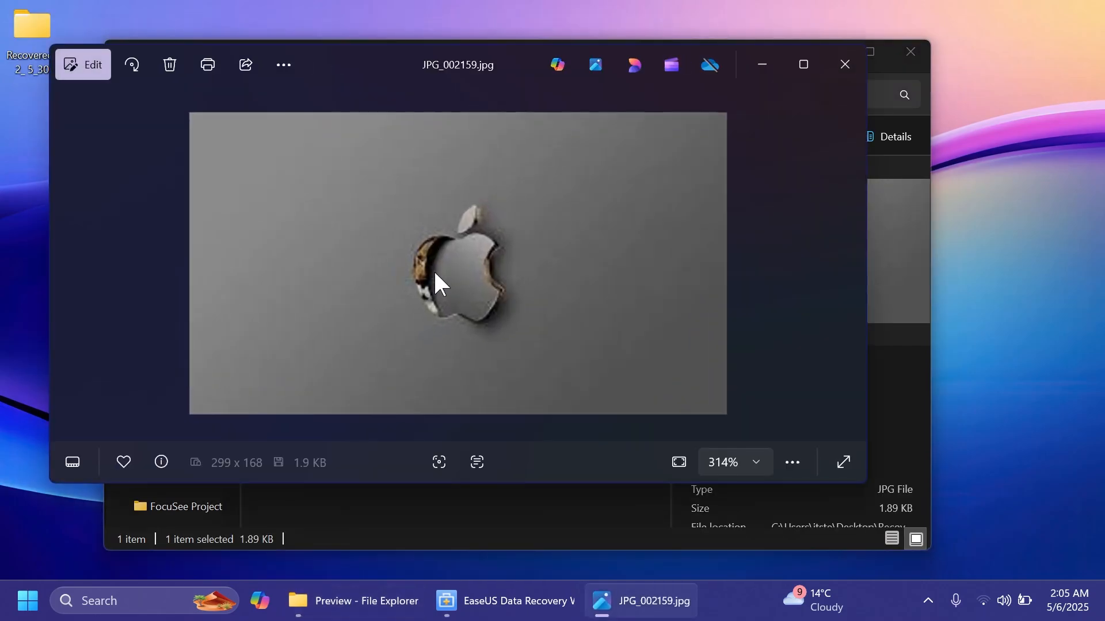
mouse_move(602, 262)
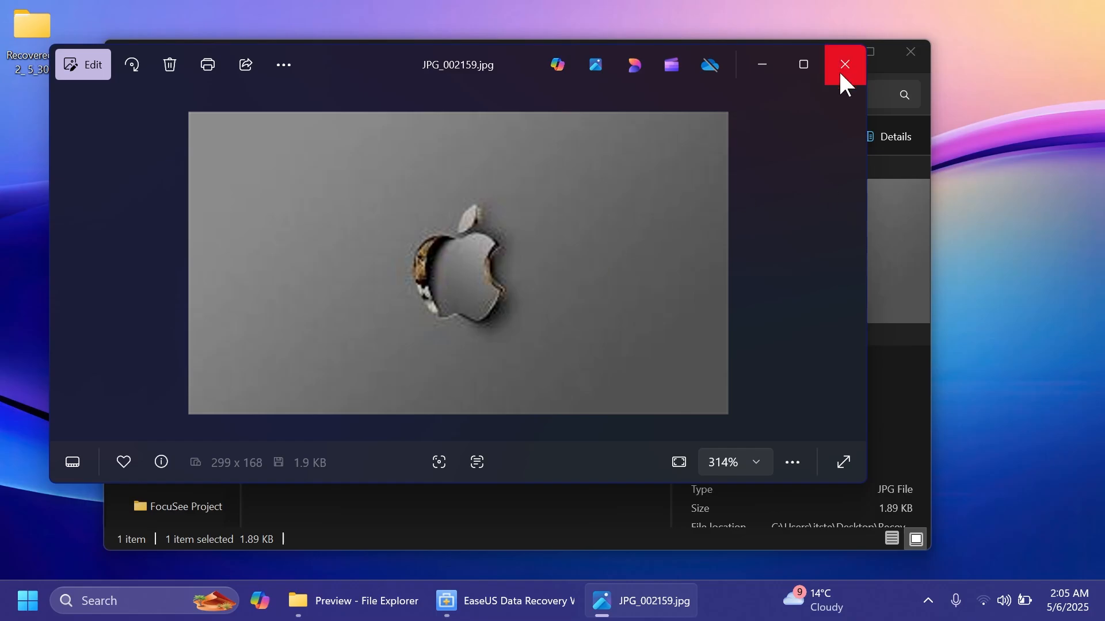
click(843, 65)
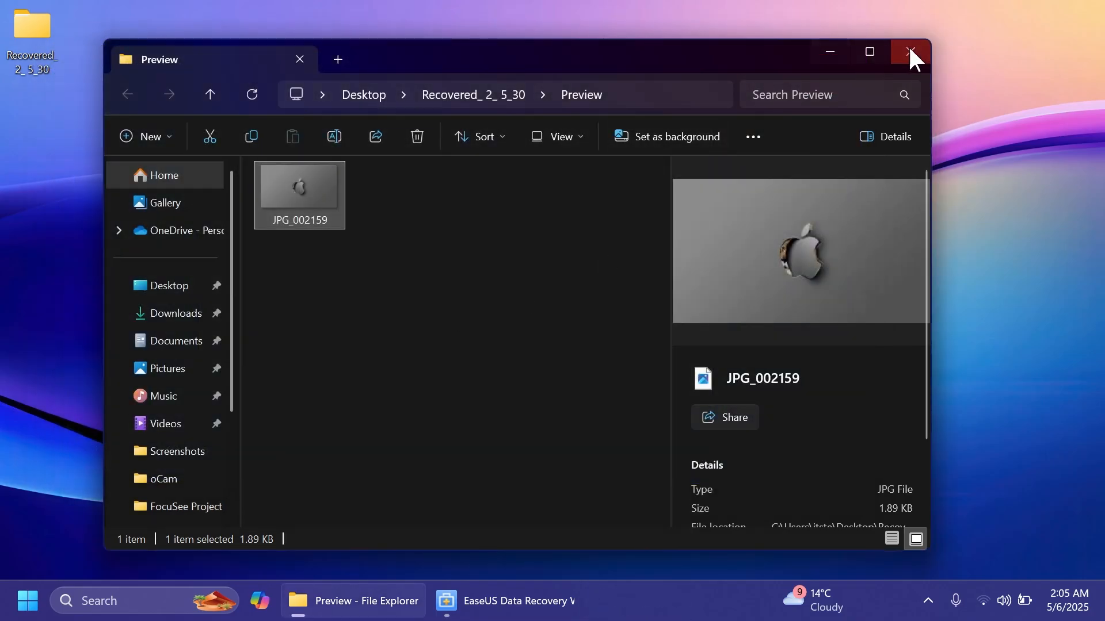
click(909, 52)
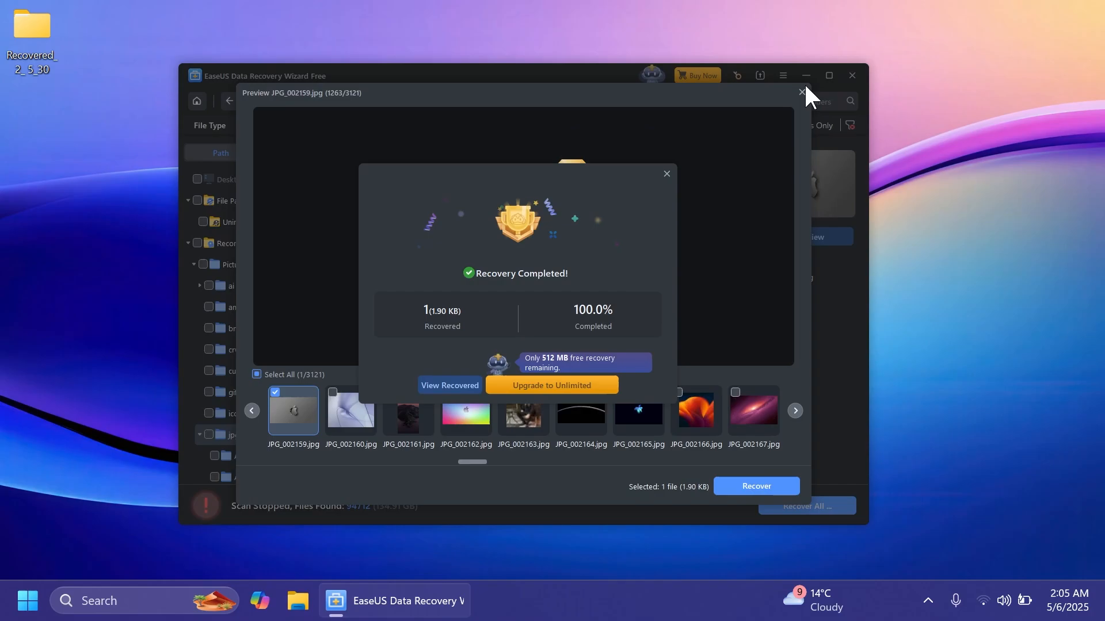
Step: Dismiss the Recovery Completed summary and go Home to the location picker
click(665, 174)
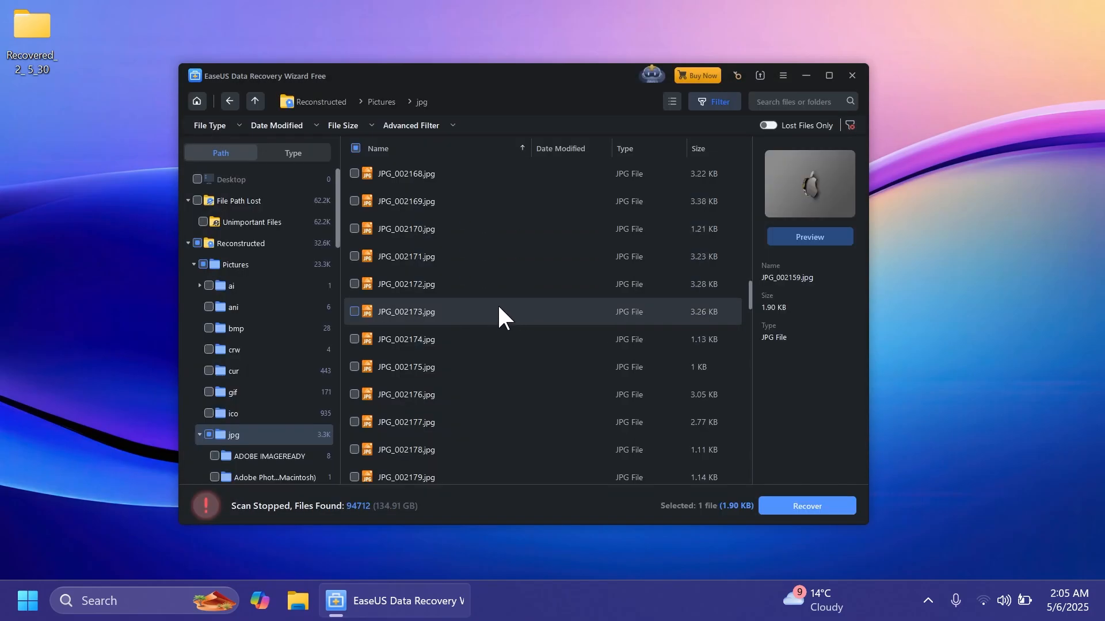
mouse_move(381, 402)
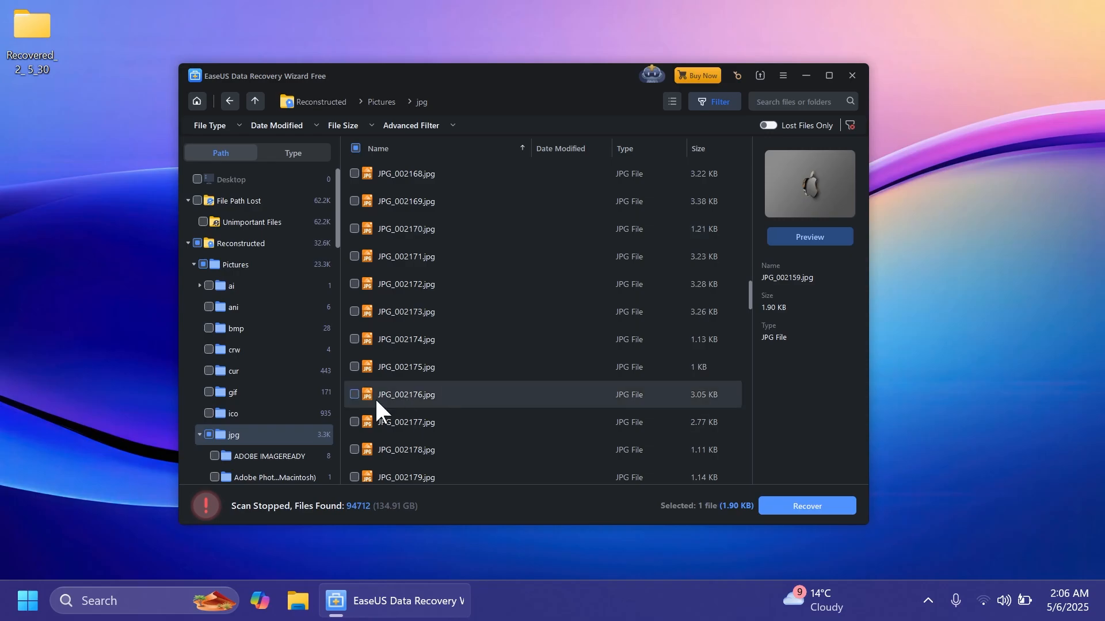
click(197, 101)
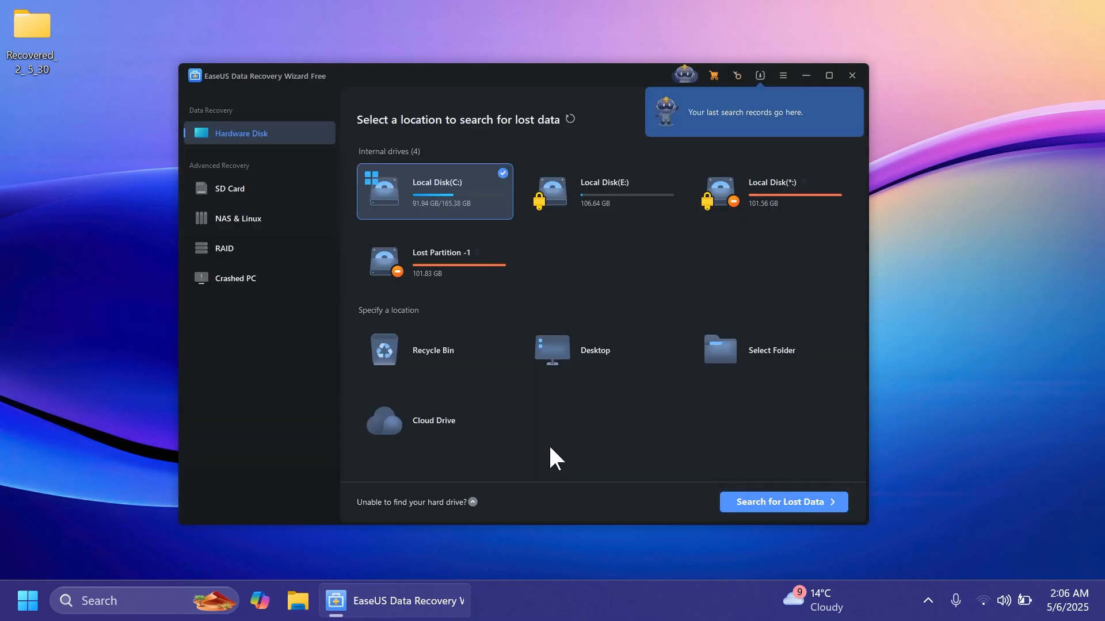
Step: Read the 'Unable to find your hard drive?' help on its Device Detection tips
click(416, 502)
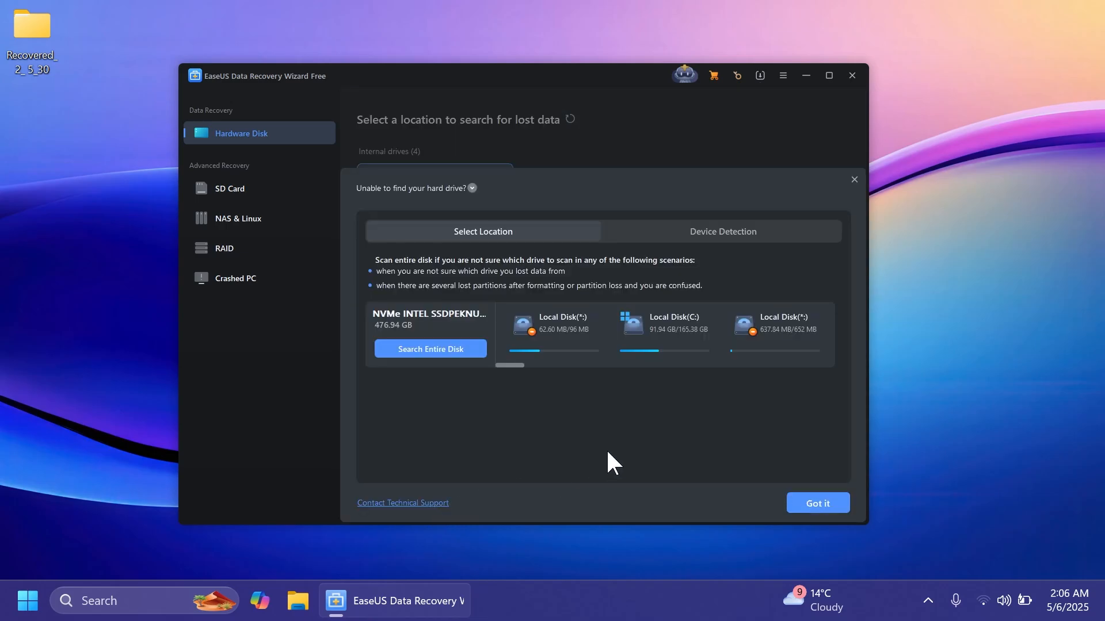
click(720, 231)
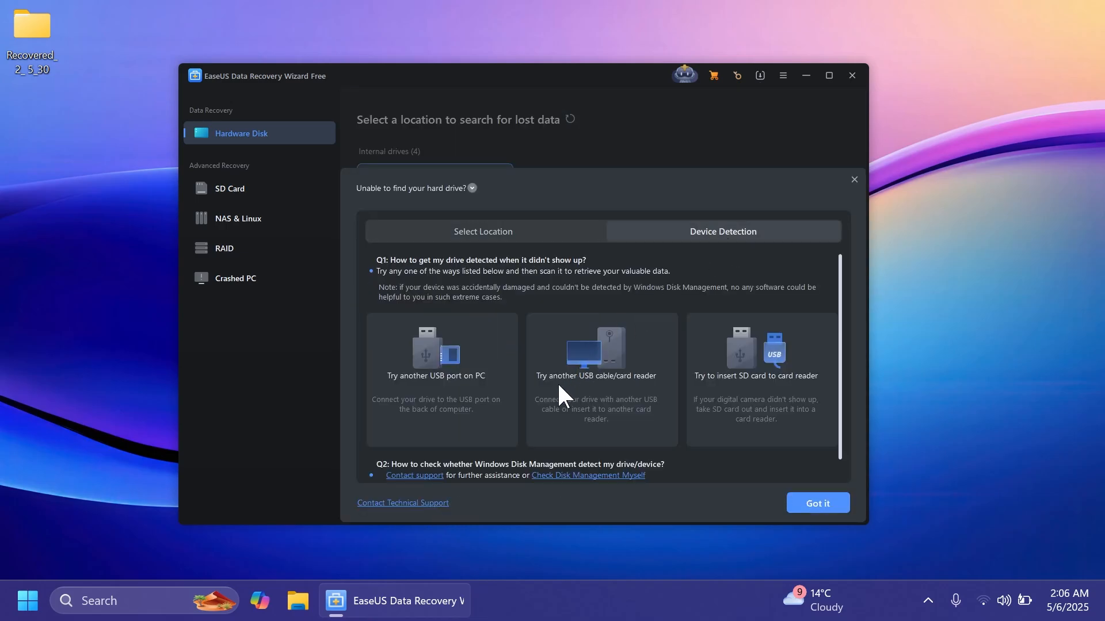
mouse_move(619, 382)
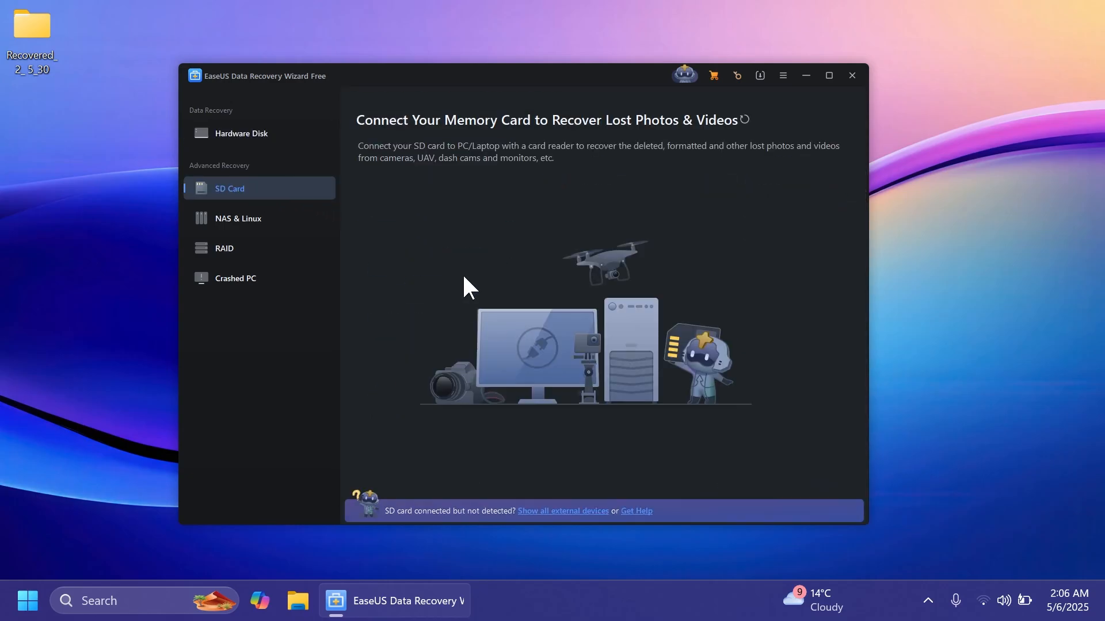
Step: View the NAS & Linux and Crashed PC modes and start creating a bootable USB drive
click(237, 218)
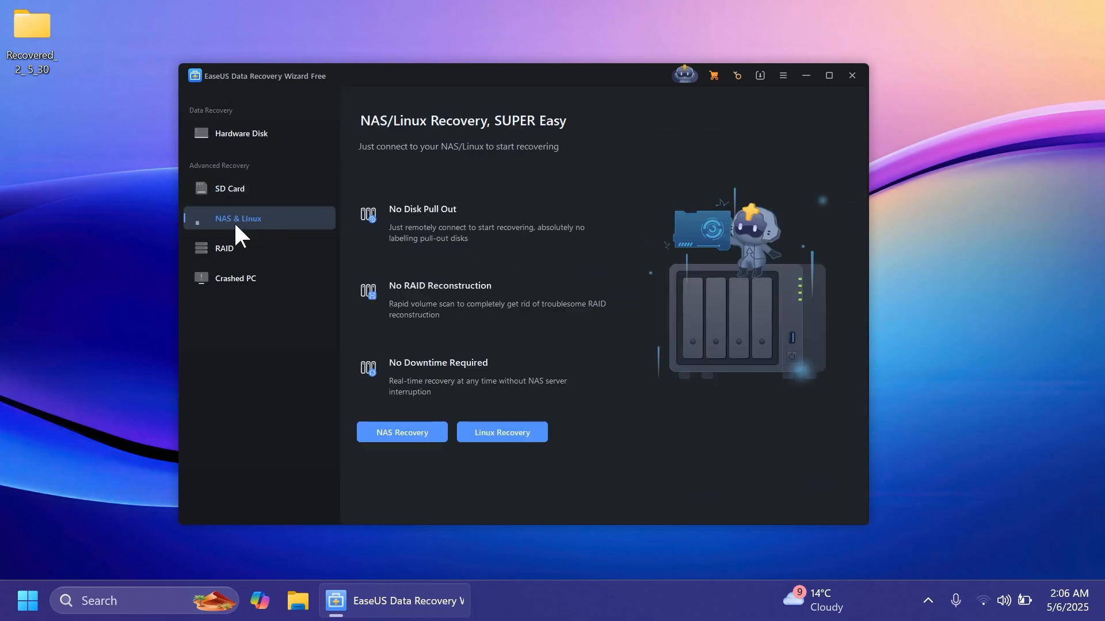
click(235, 277)
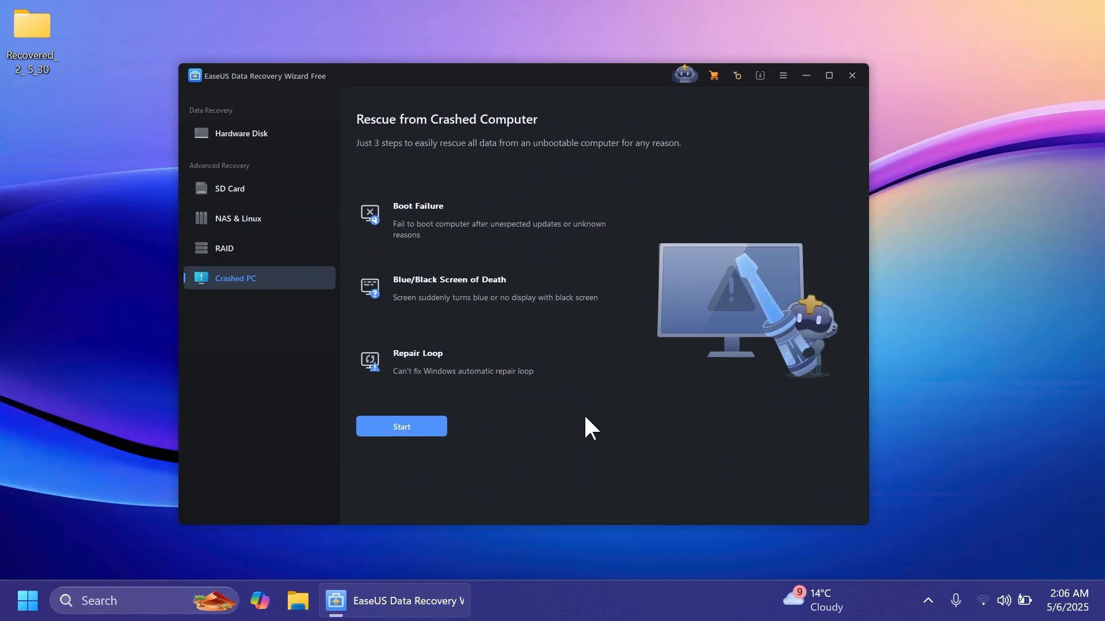
click(401, 425)
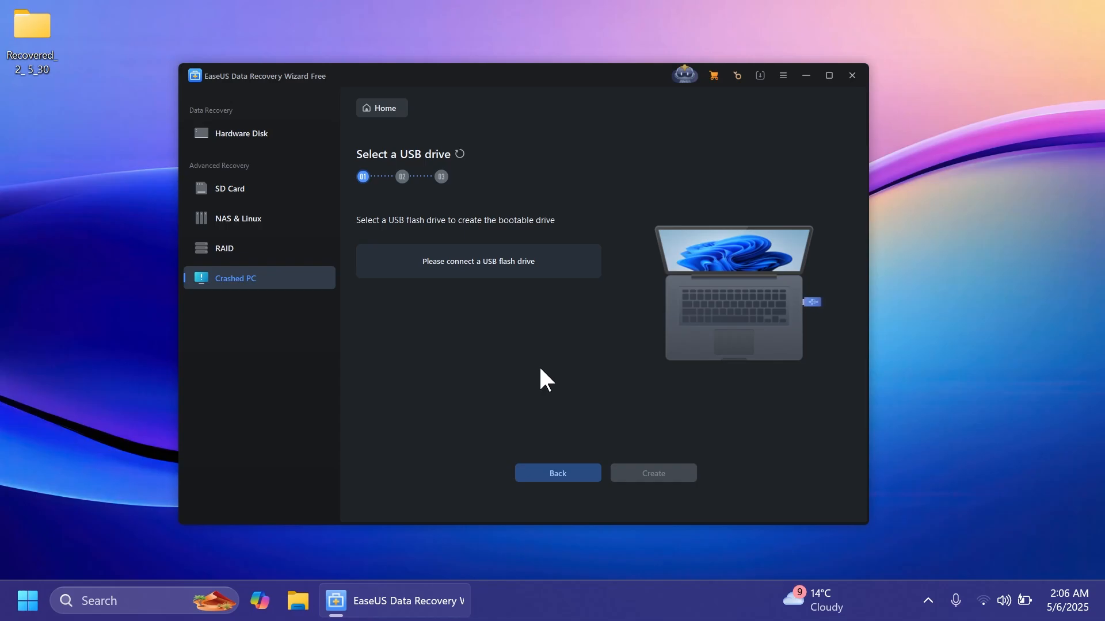
Step: Leave the bootable drive setup and return to the disk location screen with Local Disk C chosen
click(240, 133)
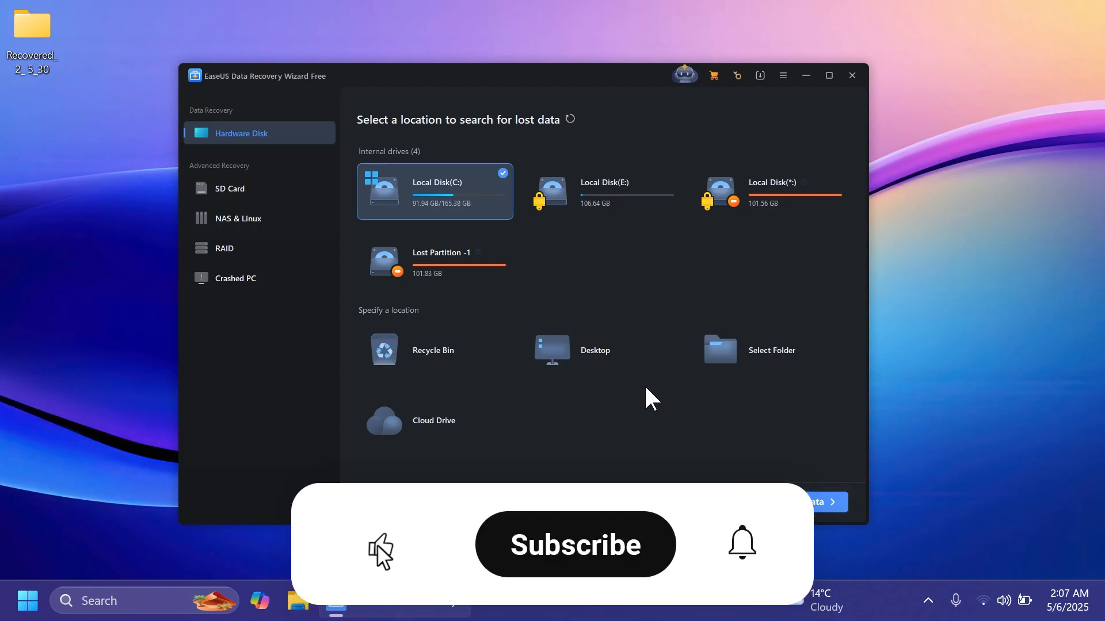
click(574, 544)
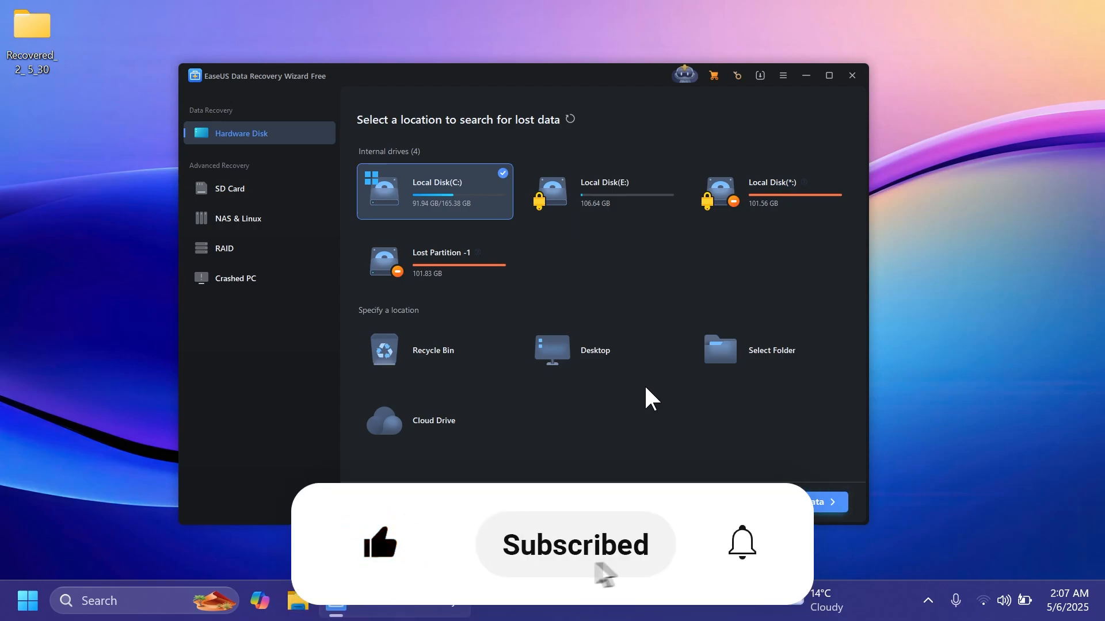